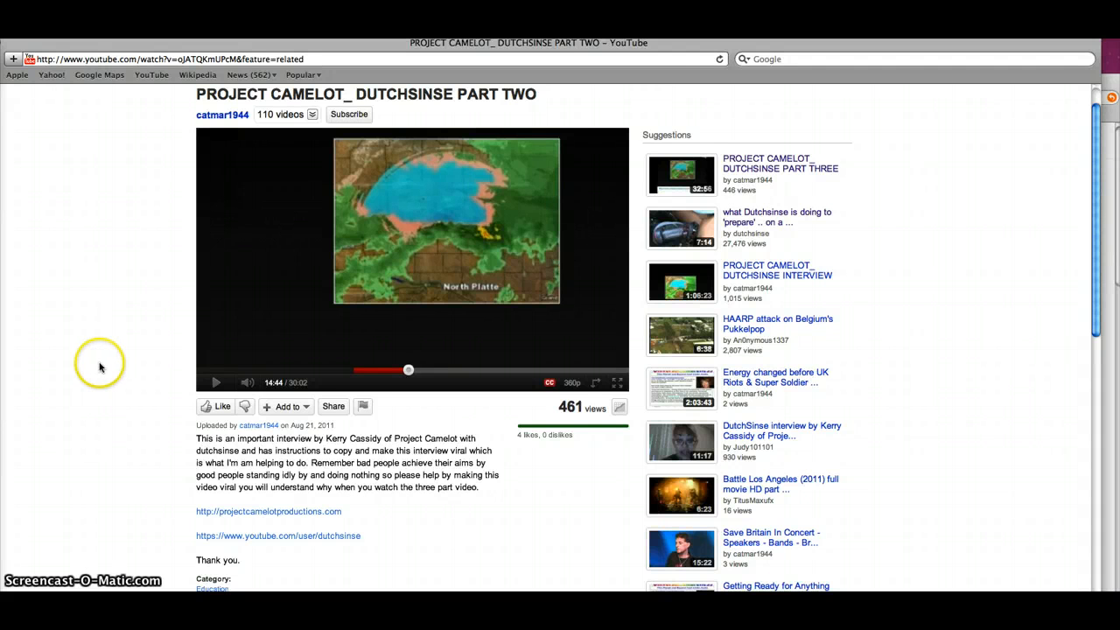
pyautogui.moveTo(112, 194)
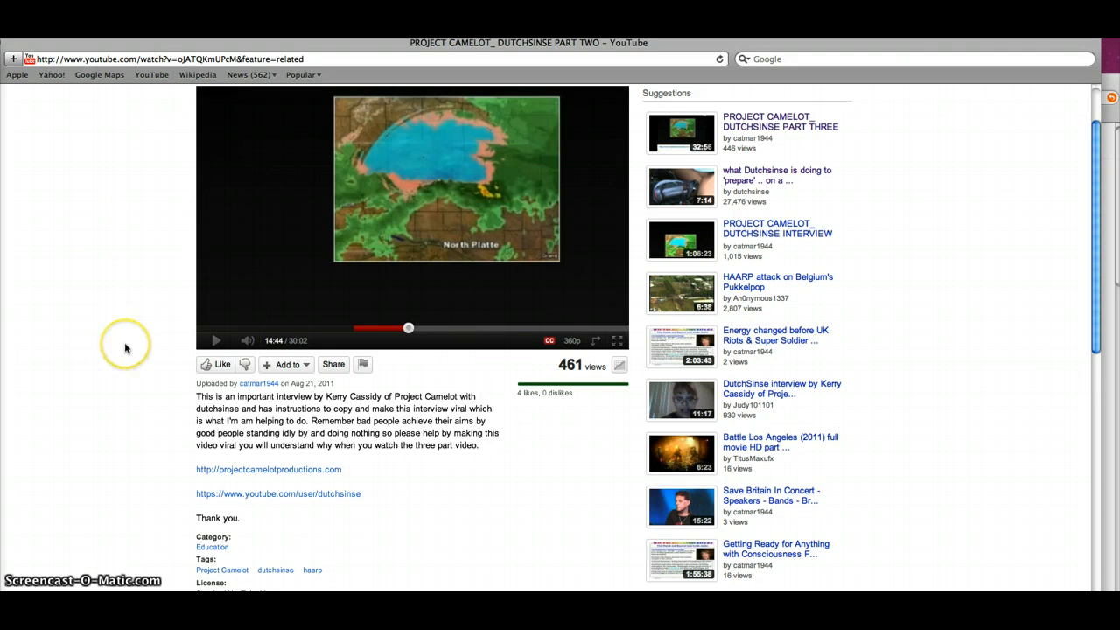
pyautogui.moveTo(184, 342)
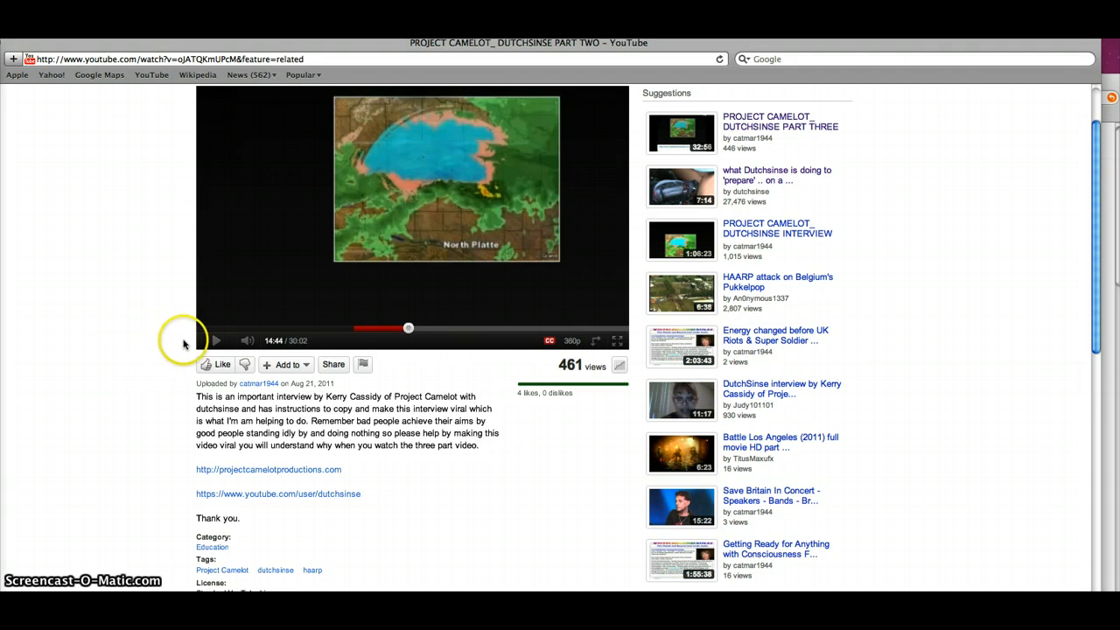
pyautogui.moveTo(215, 340)
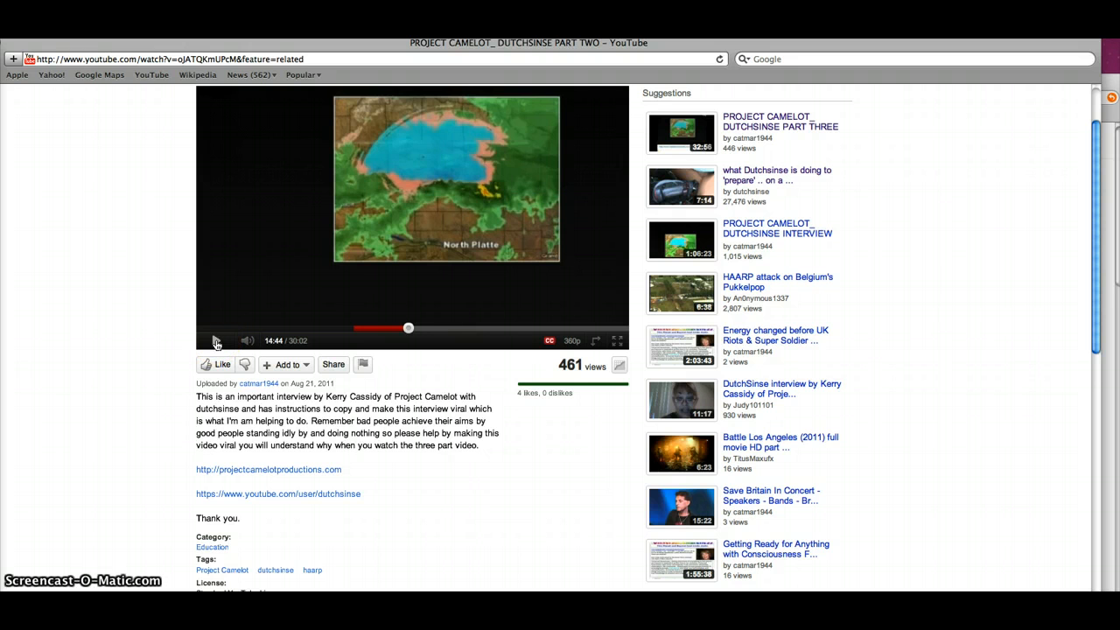
# - Play the Dutchsinse Part Two interview from 14:44, then pause around 15:31
pyautogui.click(216, 341)
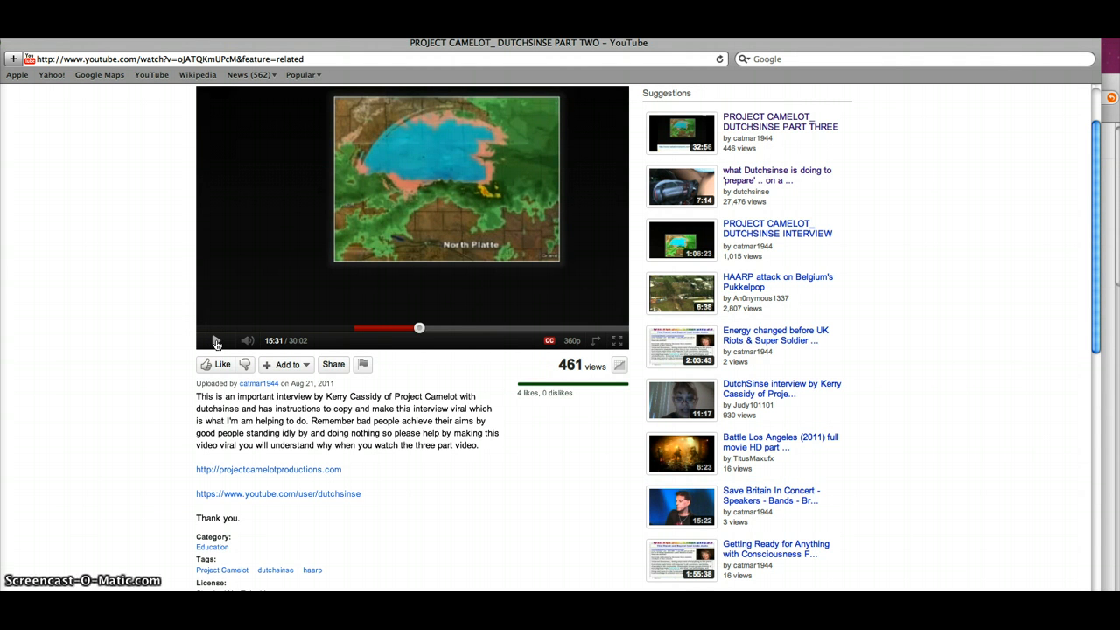
pyautogui.click(216, 340)
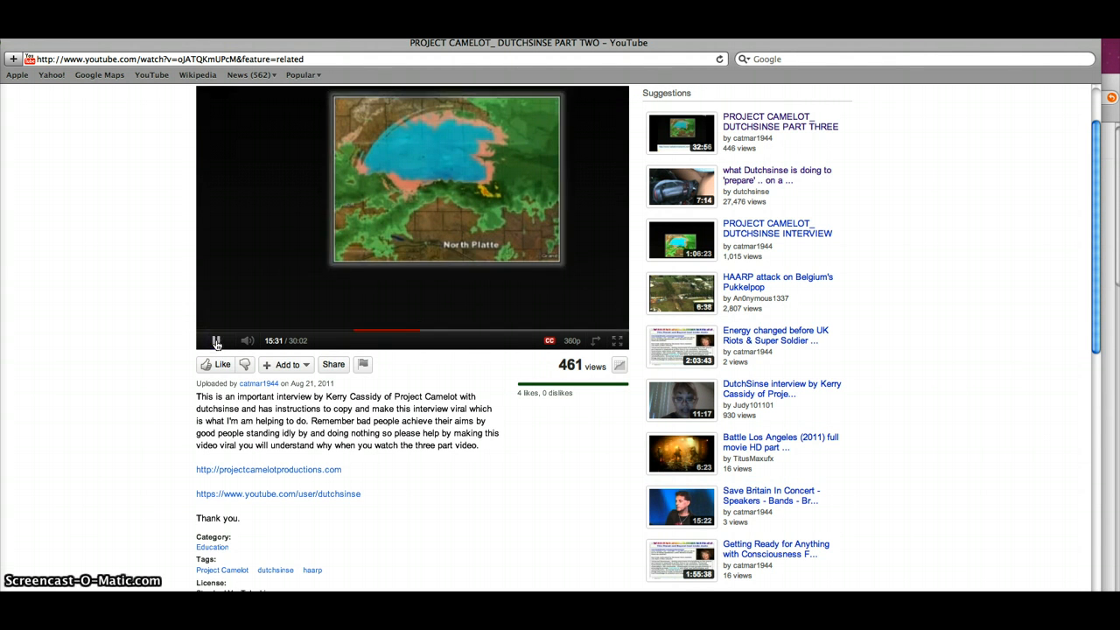
# - Resume the Dutchsinse interview and let it run toward 16:31
pyautogui.click(216, 340)
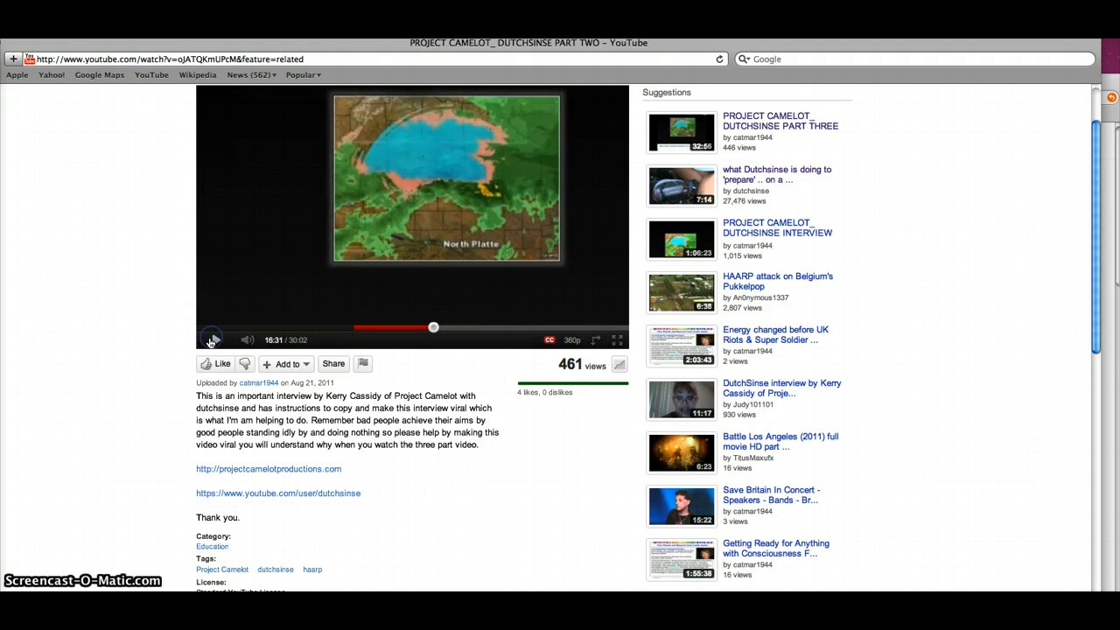
# - Pause the Dutchsinse interview at 16:31 of 30:02
pyautogui.click(214, 339)
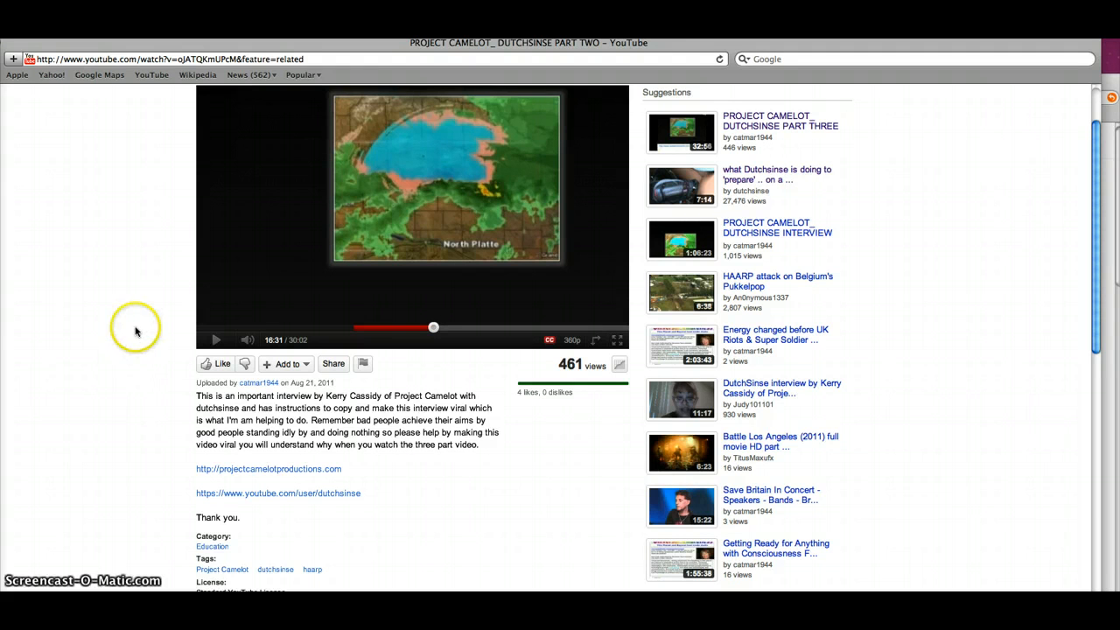
pyautogui.moveTo(106, 112)
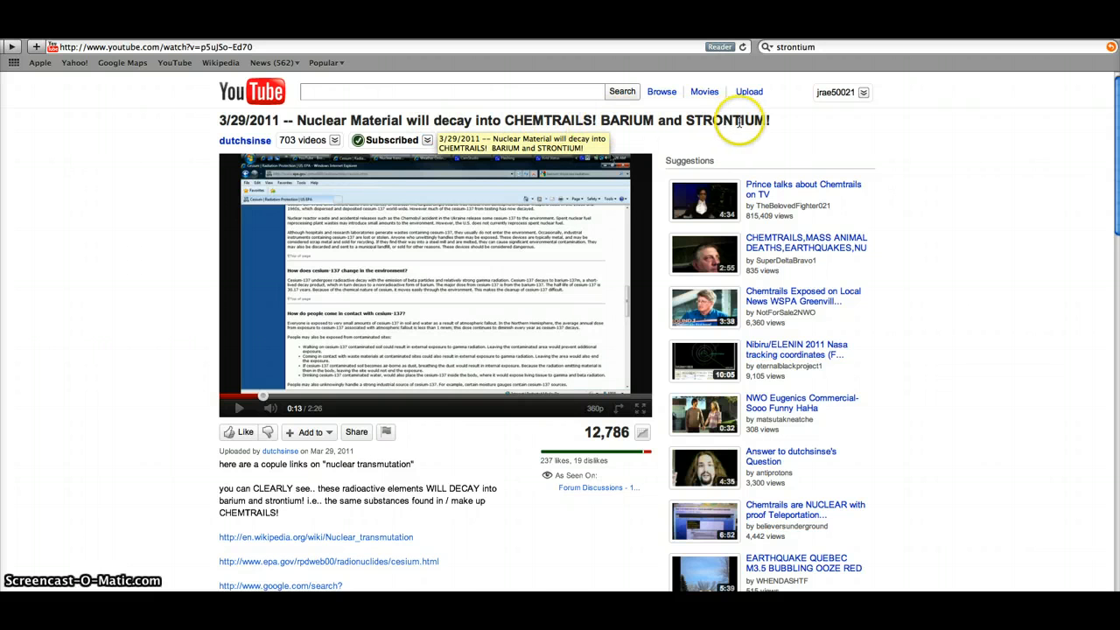
pyautogui.moveTo(750, 135)
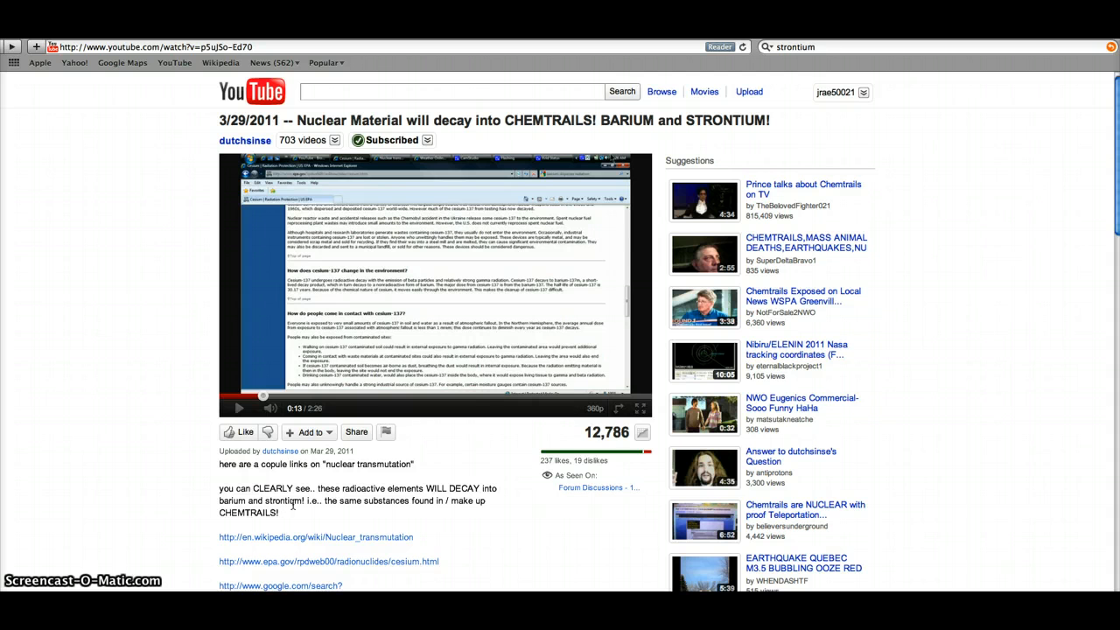
pyautogui.moveTo(466, 551)
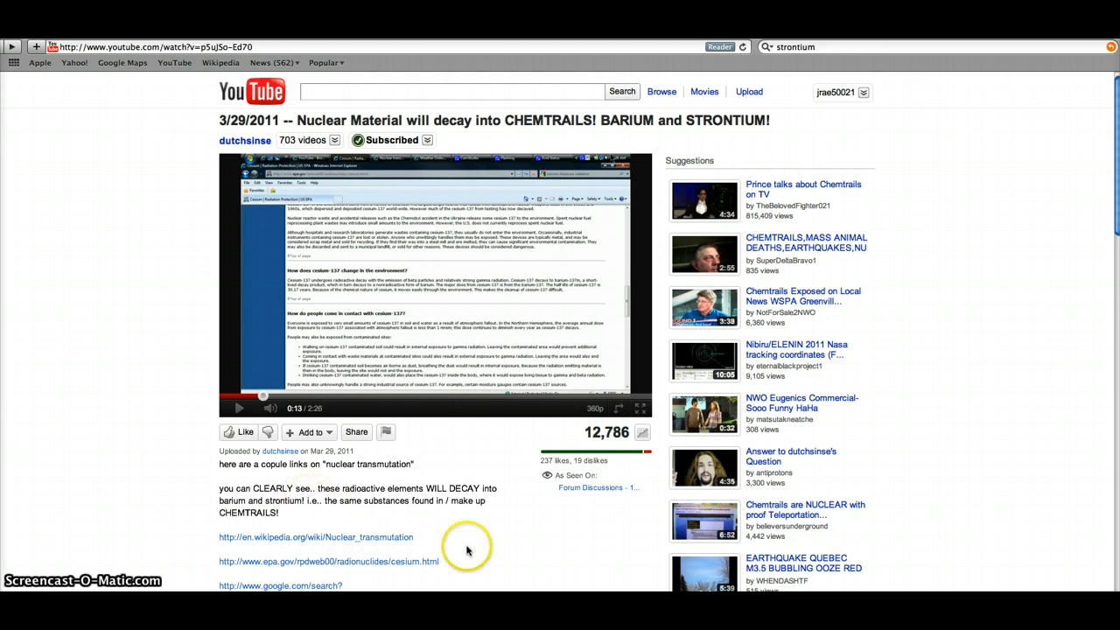
pyautogui.moveTo(517, 549)
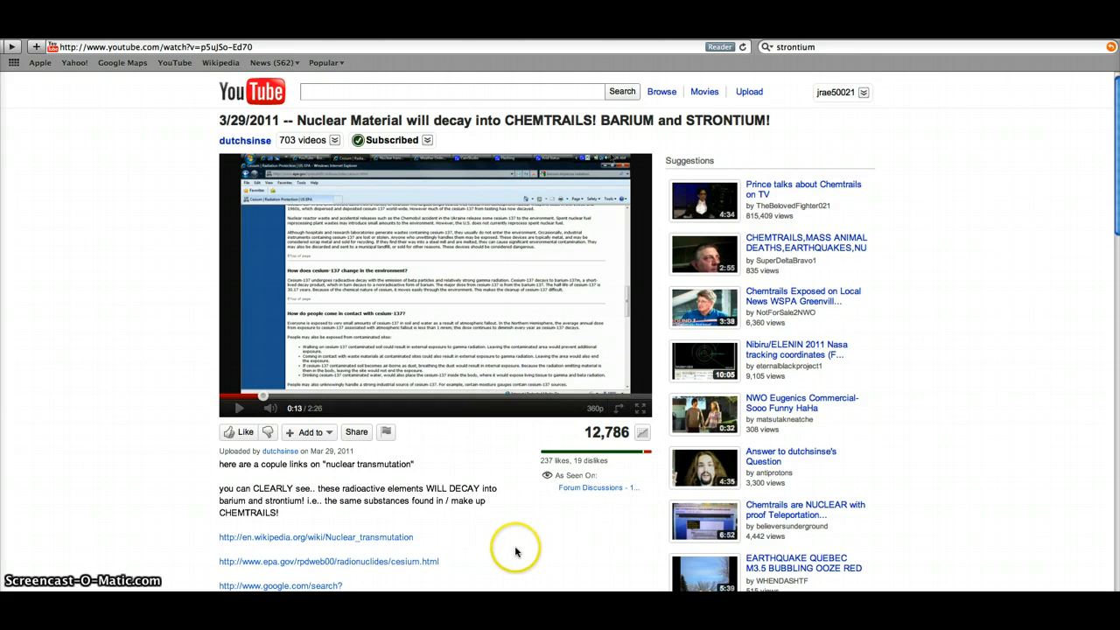
pyautogui.moveTo(517, 551)
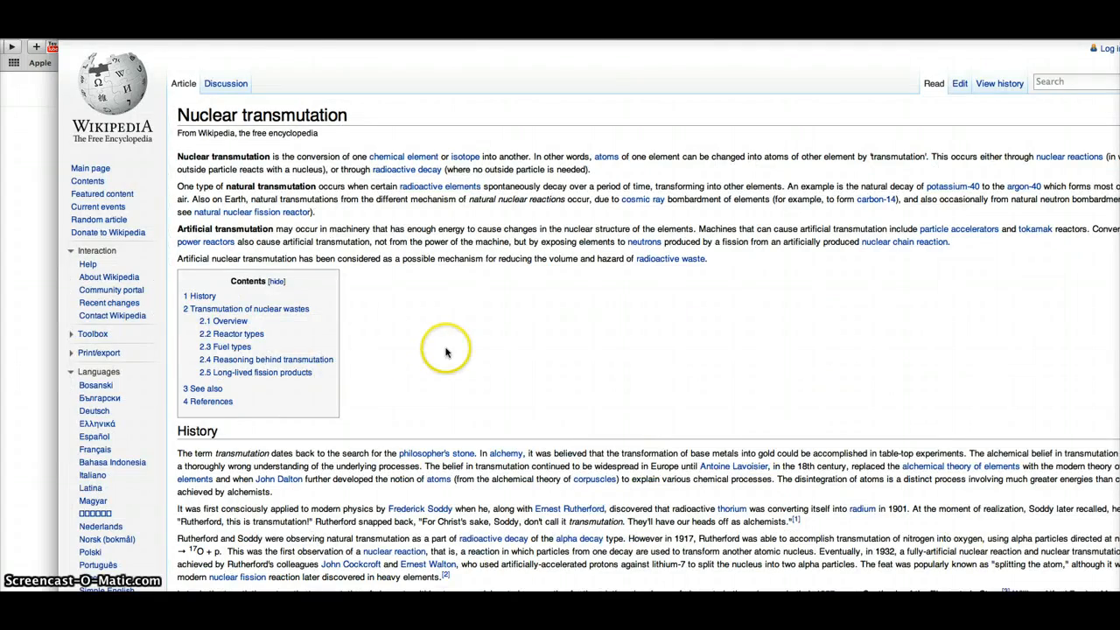
# - Scroll Nuclear transmutation down to 'Reasoning behind transmutation' and long-lived fission products
pyautogui.scroll(-3)
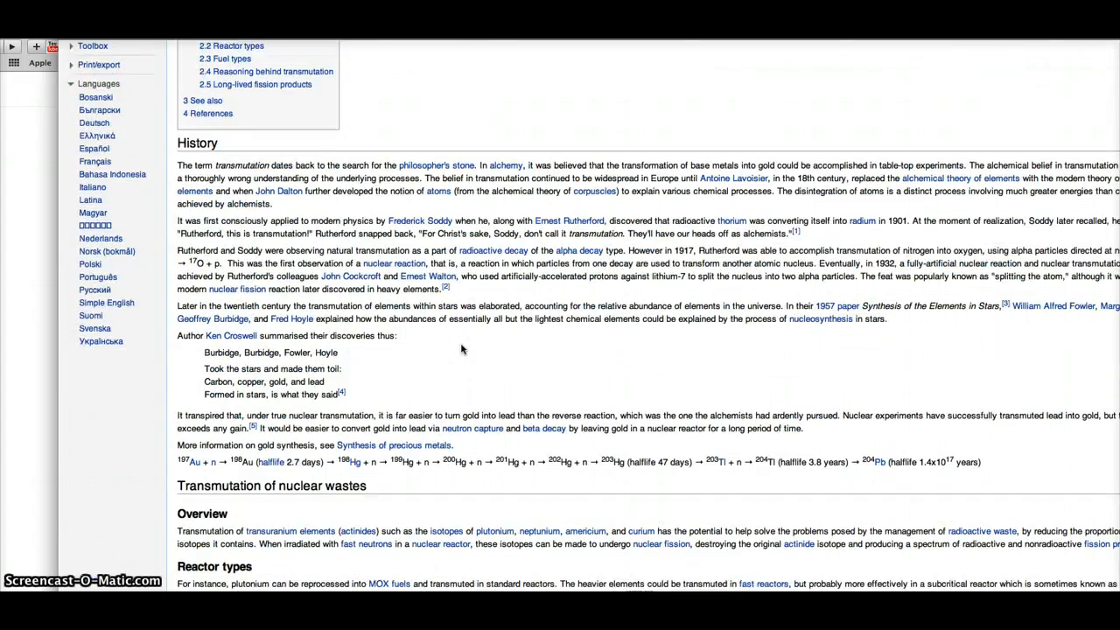
pyautogui.scroll(-3)
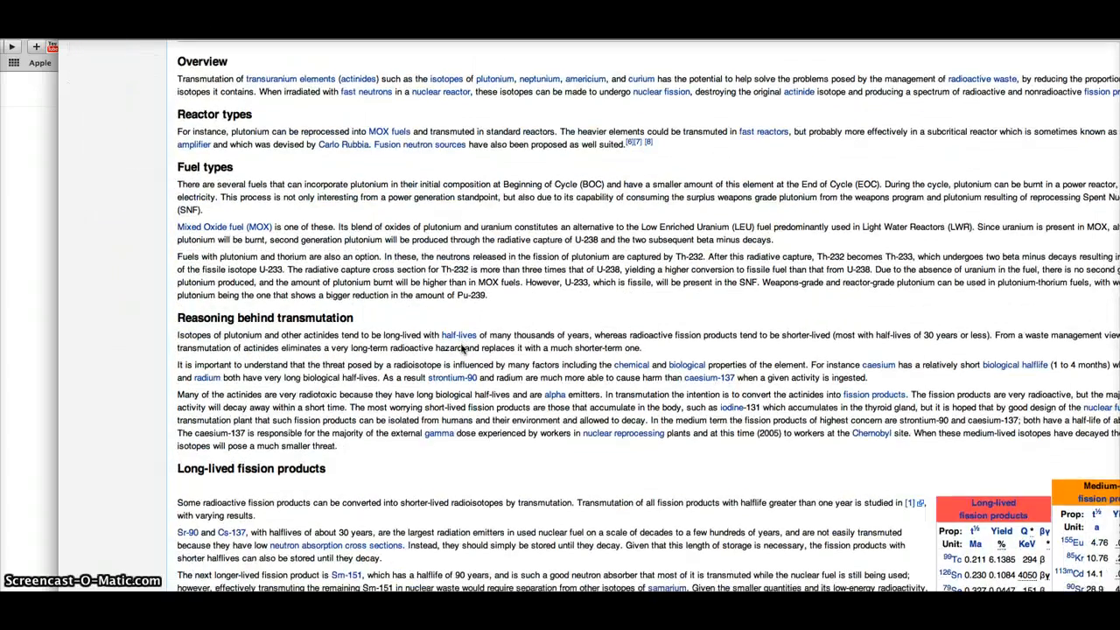
pyautogui.scroll(-3)
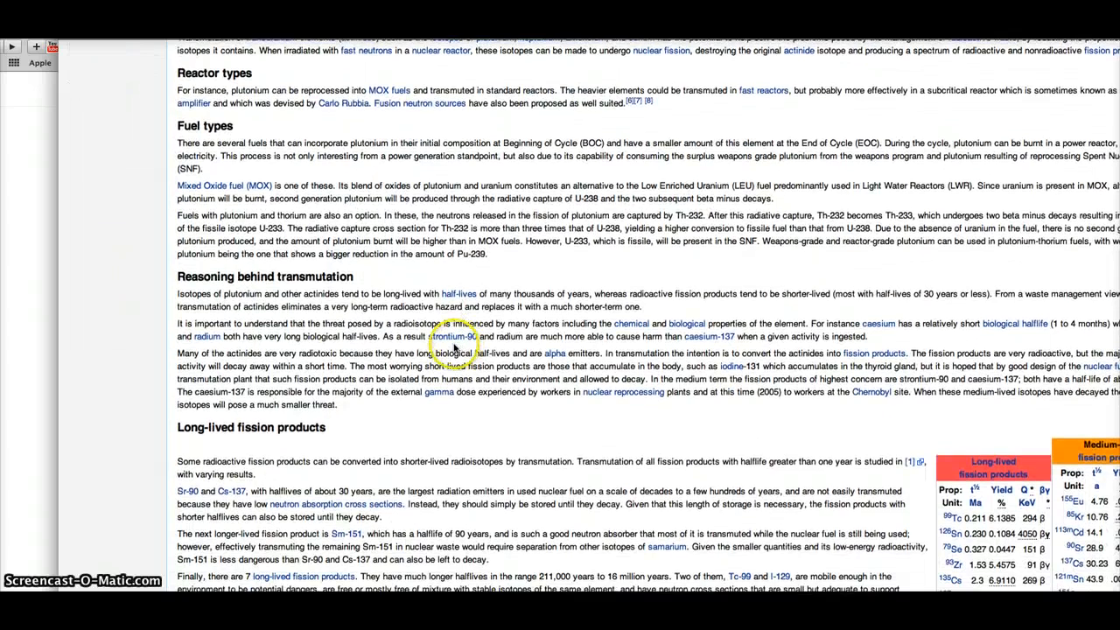
pyautogui.scroll(-3)
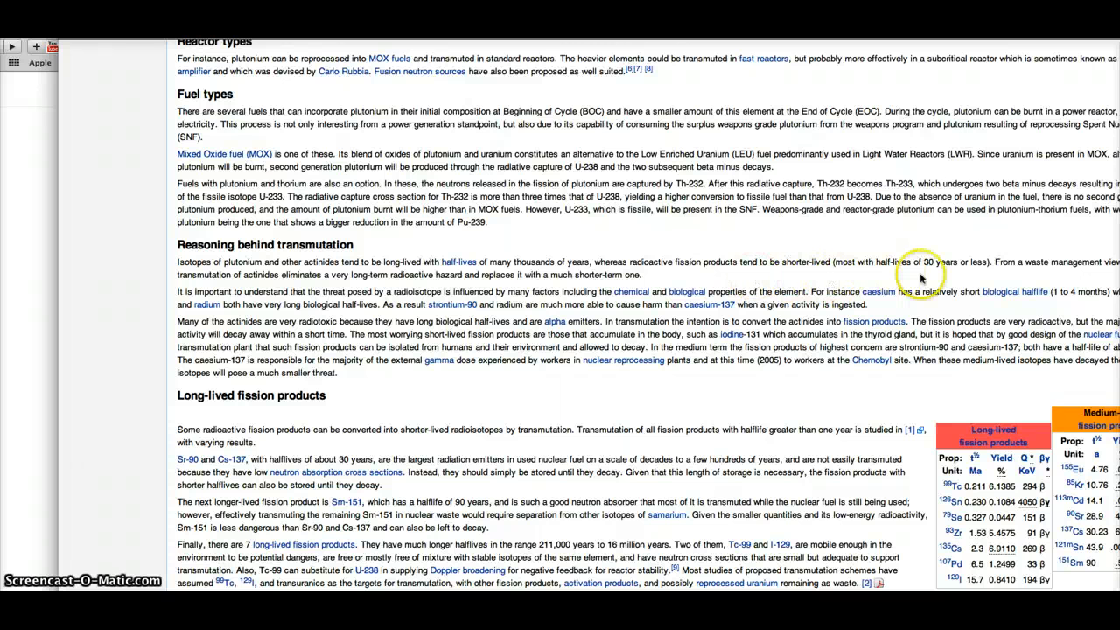
pyautogui.moveTo(1006, 272)
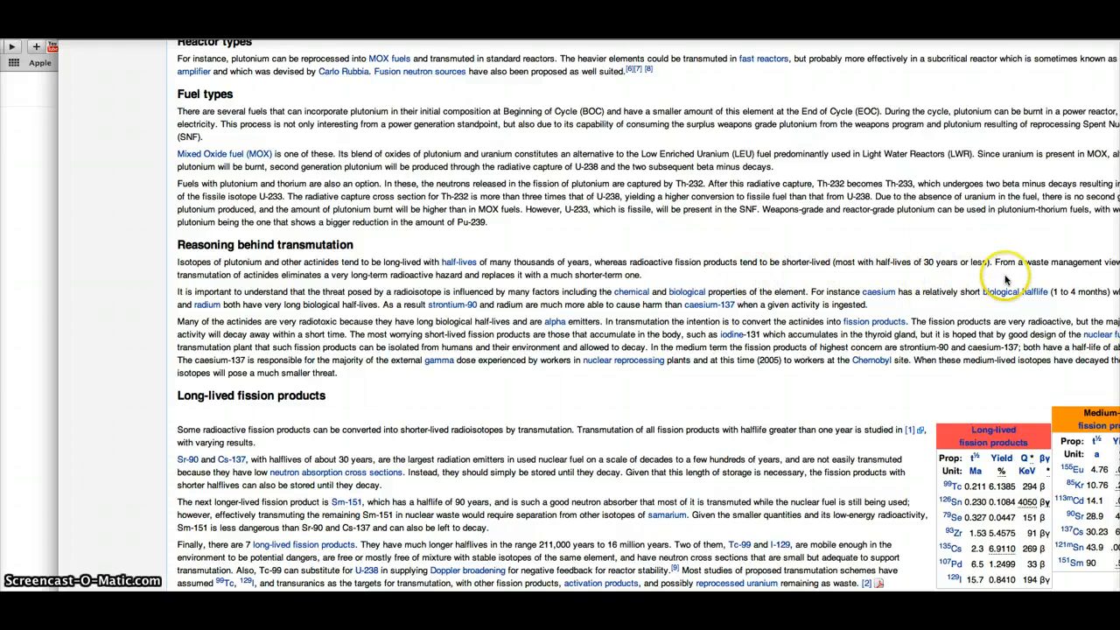
pyautogui.moveTo(325, 305)
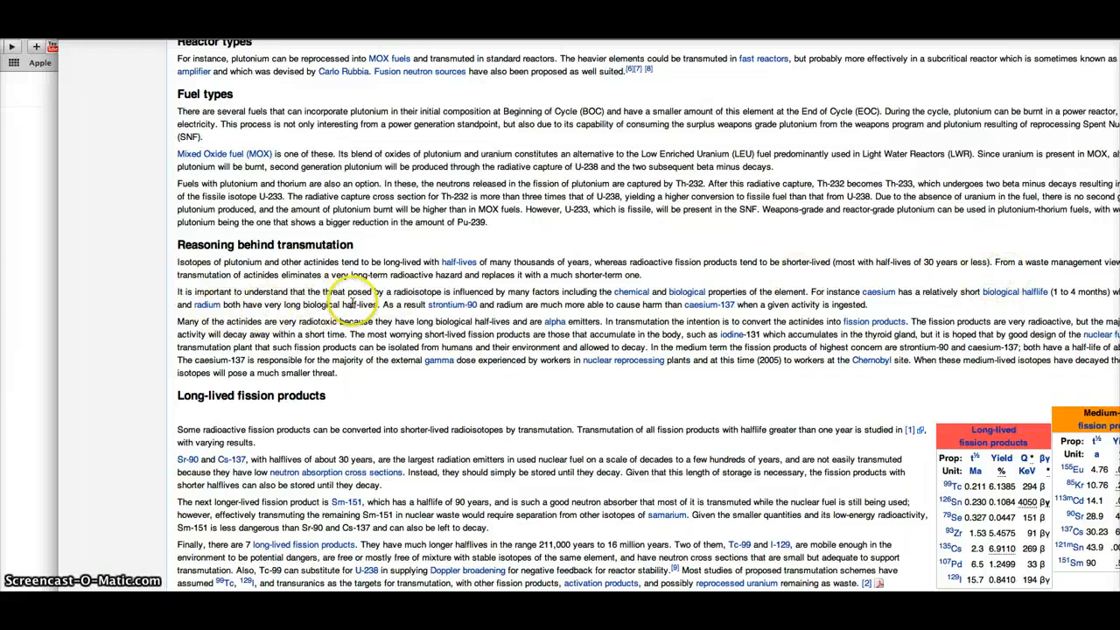
pyautogui.moveTo(440, 304)
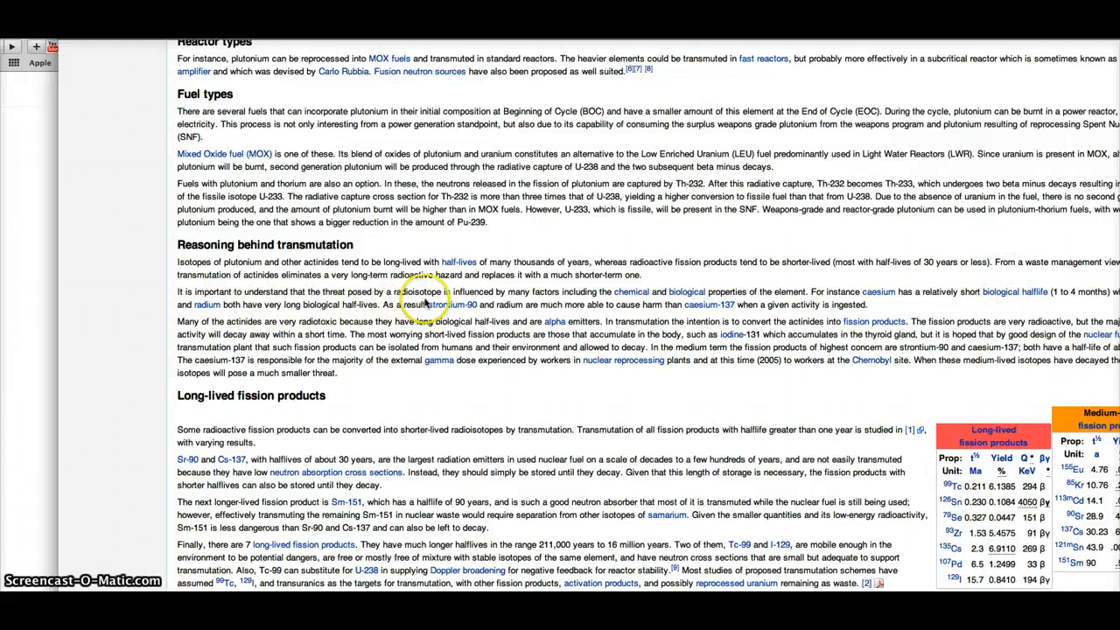
pyautogui.moveTo(567, 304)
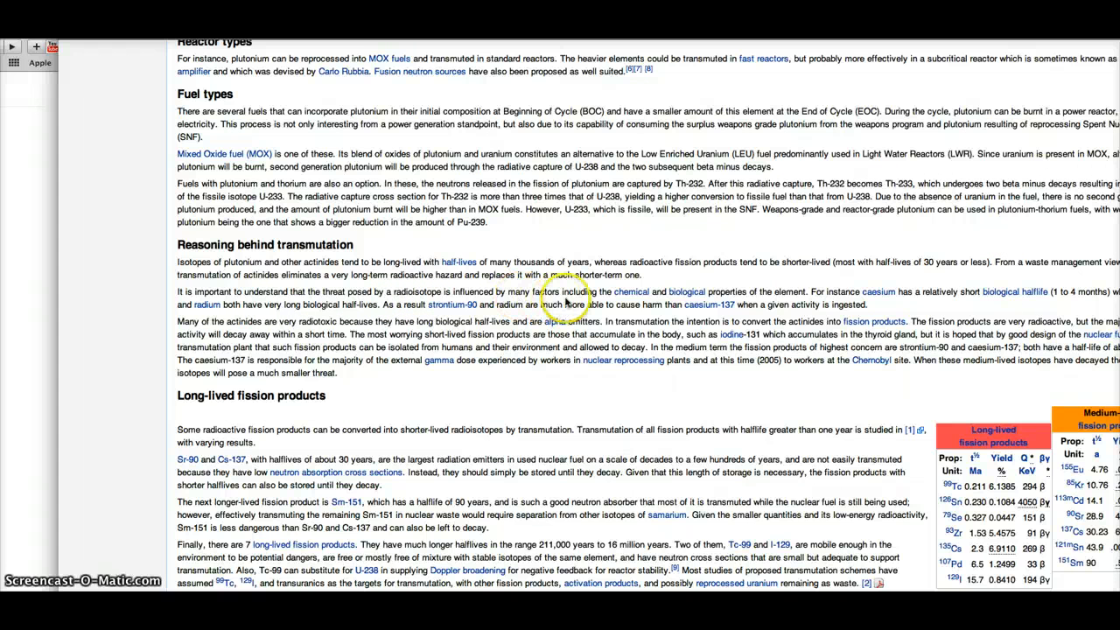
pyautogui.moveTo(711, 304)
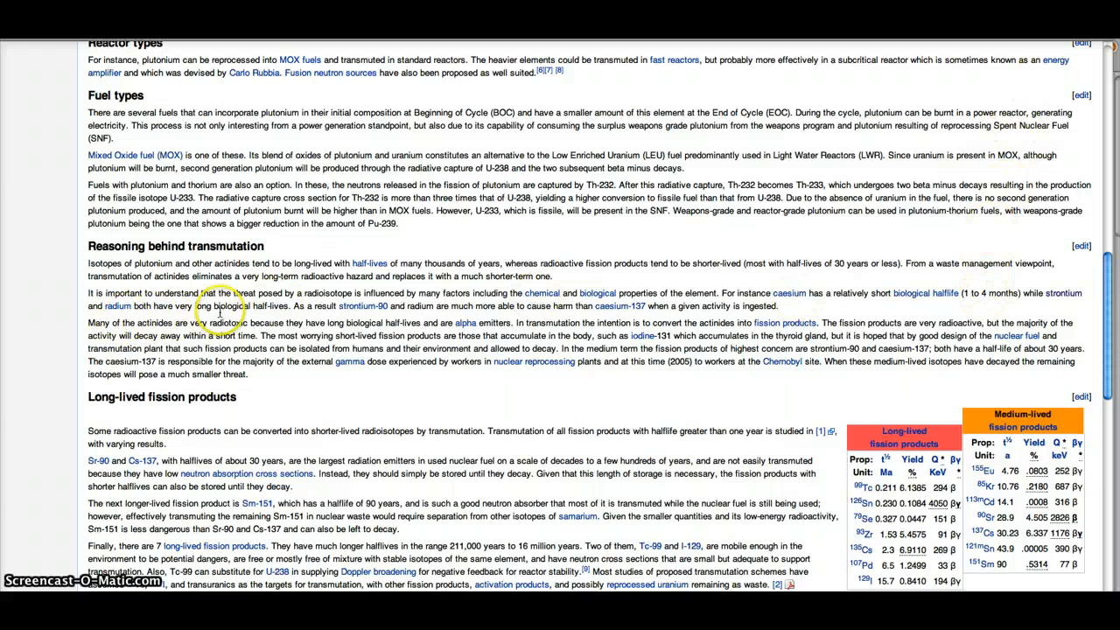
pyautogui.moveTo(280, 315)
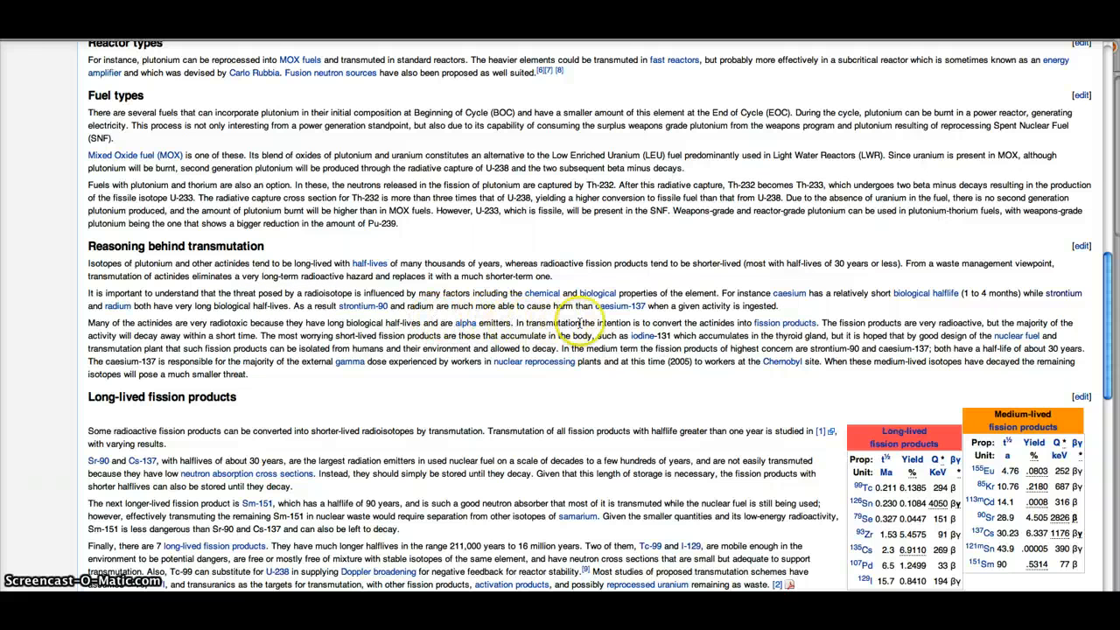
pyautogui.moveTo(647, 318)
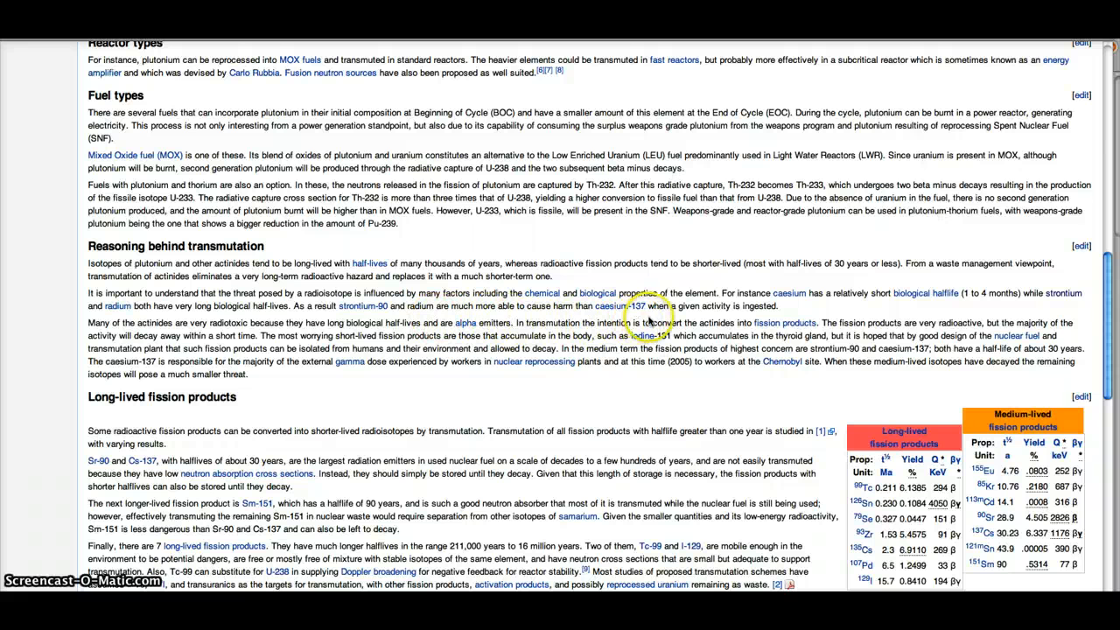
pyautogui.moveTo(746, 322)
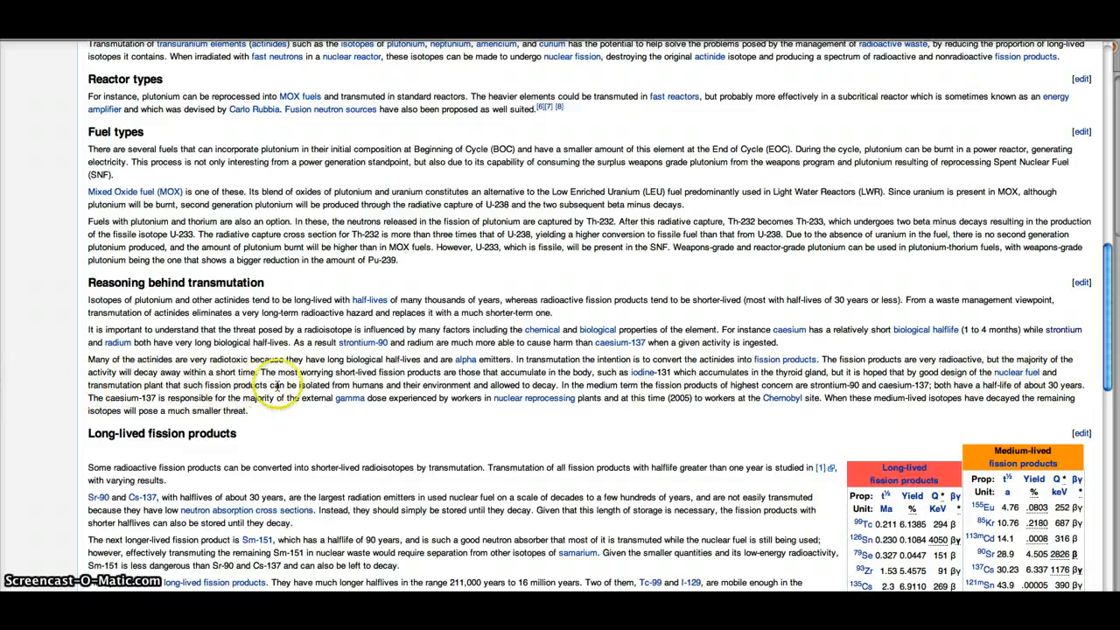
pyautogui.moveTo(459, 385)
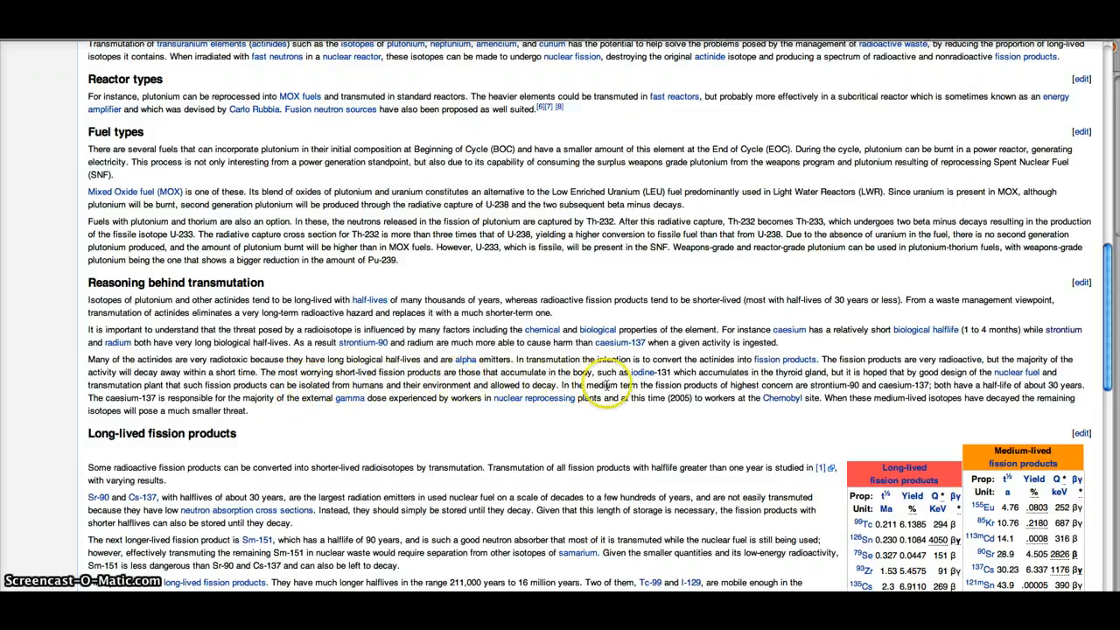
pyautogui.moveTo(659, 370)
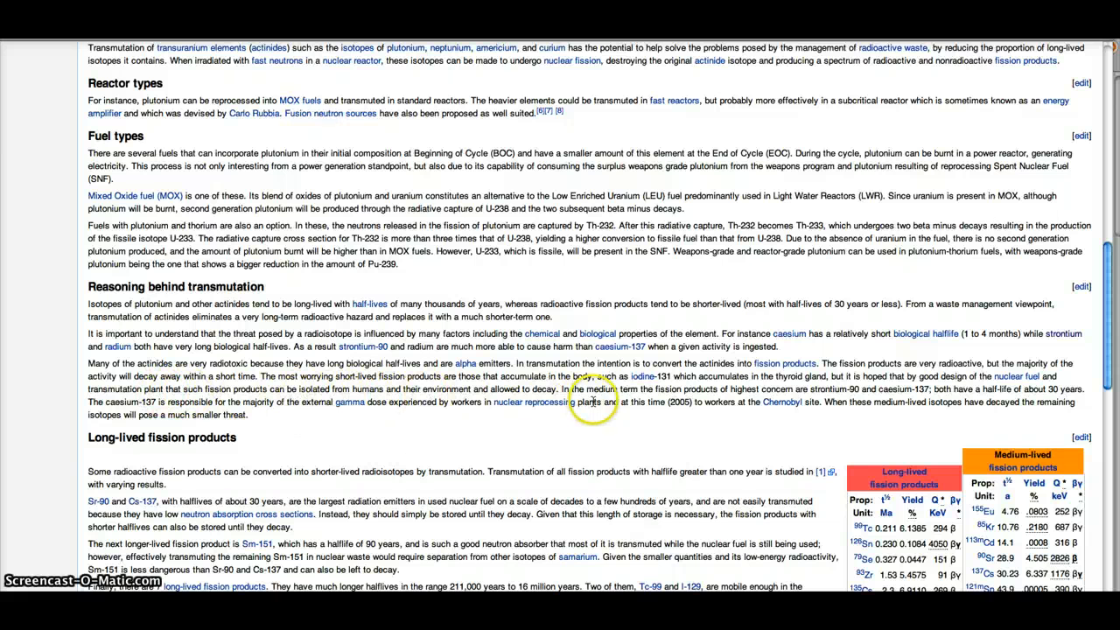
pyautogui.moveTo(608, 402)
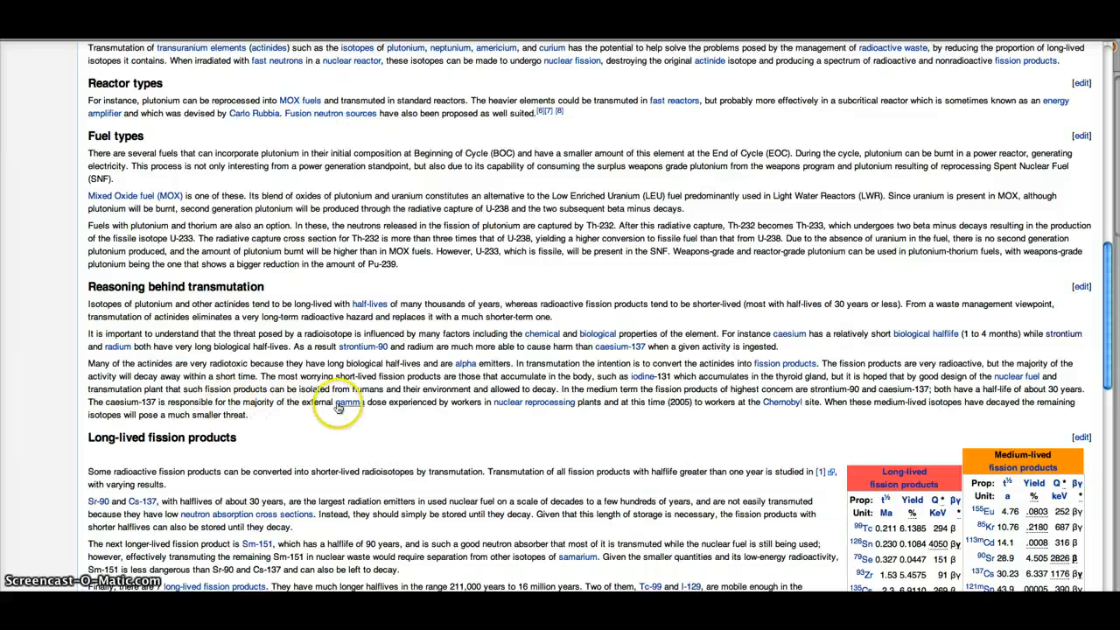
pyautogui.moveTo(495, 410)
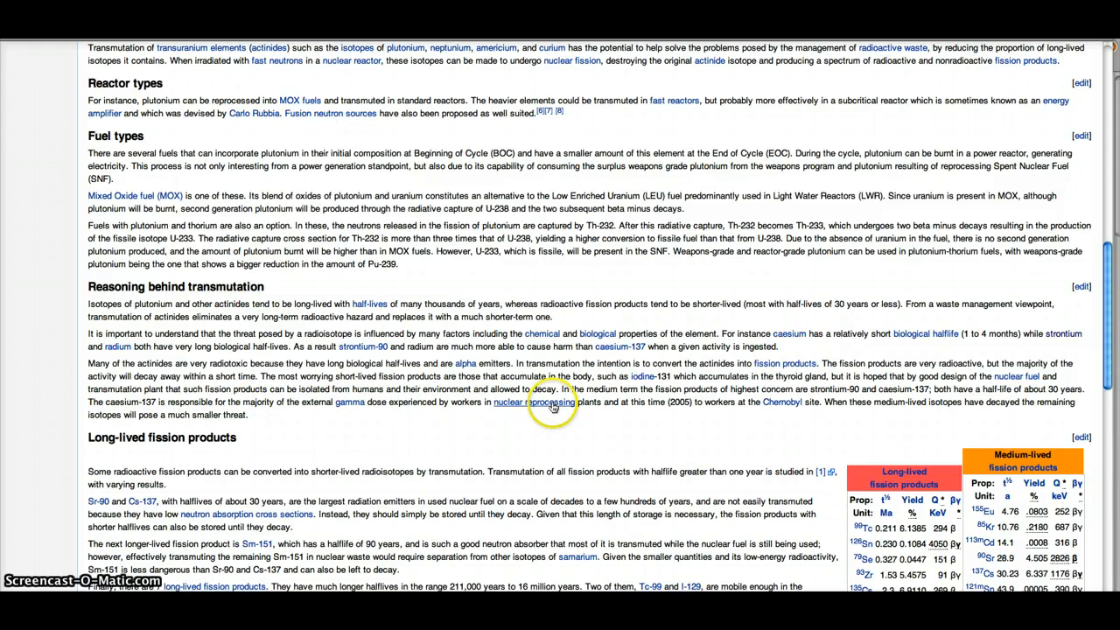
pyautogui.moveTo(763, 406)
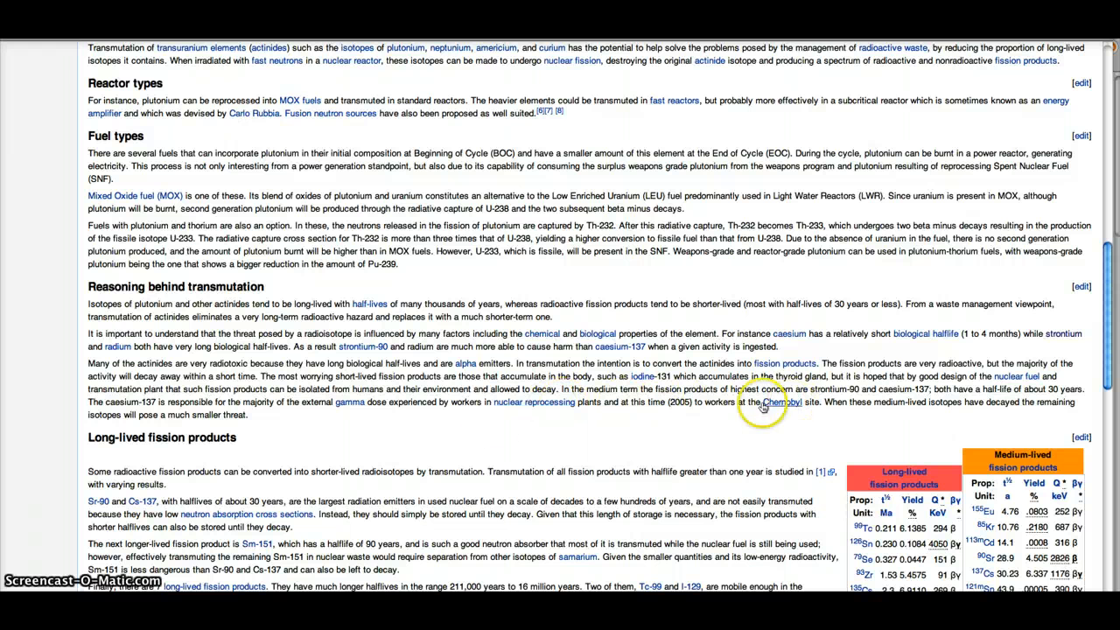
pyautogui.moveTo(337, 312)
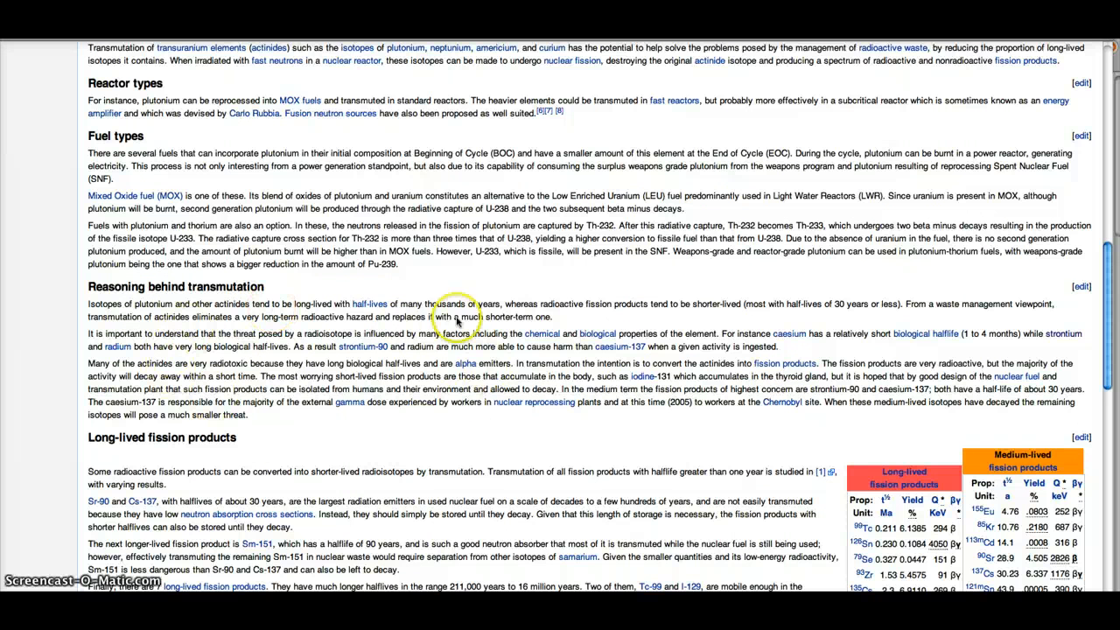
pyautogui.moveTo(319, 104)
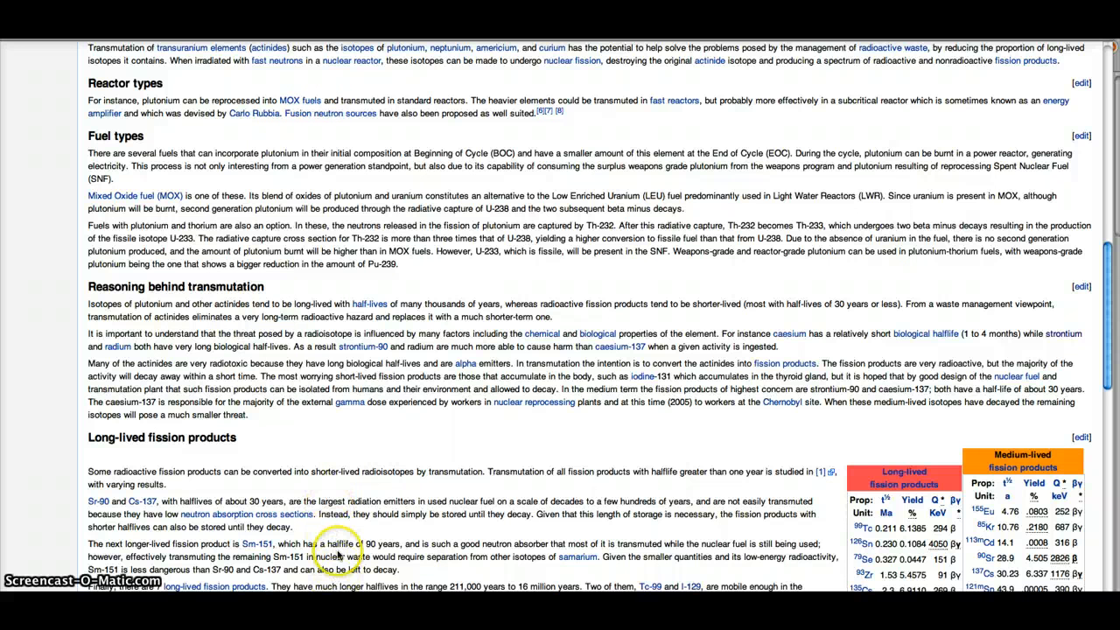
pyautogui.moveTo(273, 291)
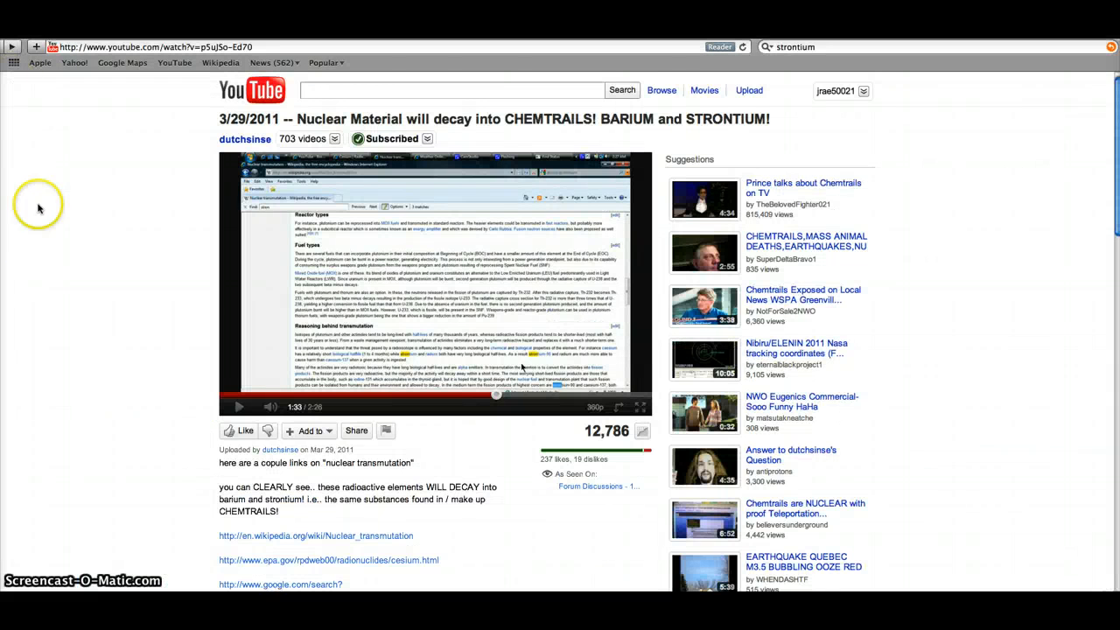
pyautogui.moveTo(129, 325)
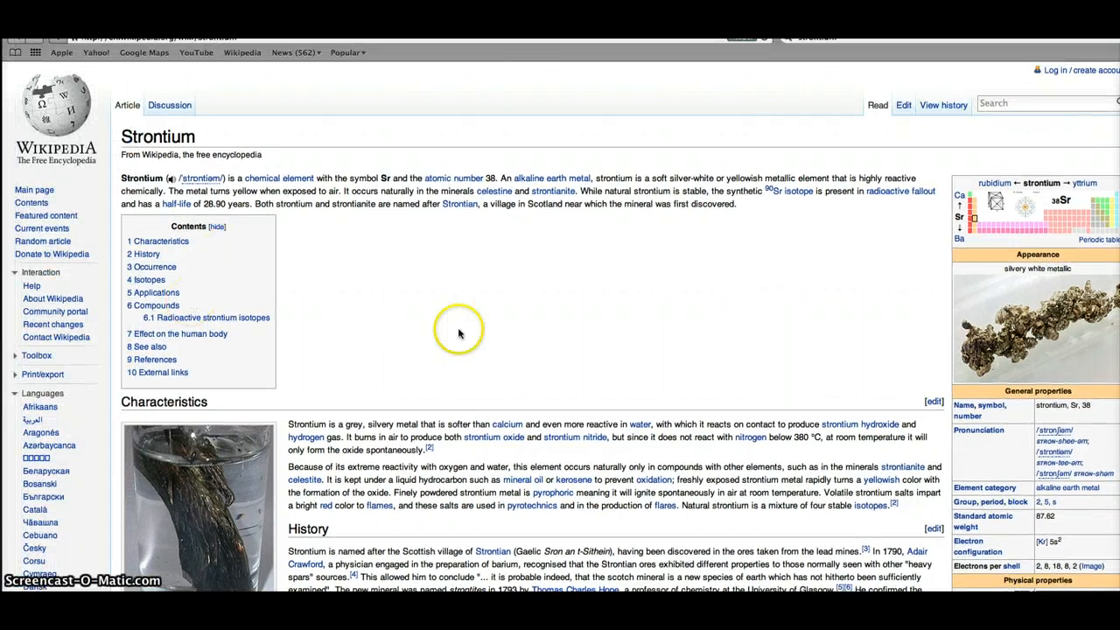
pyautogui.moveTo(432, 271)
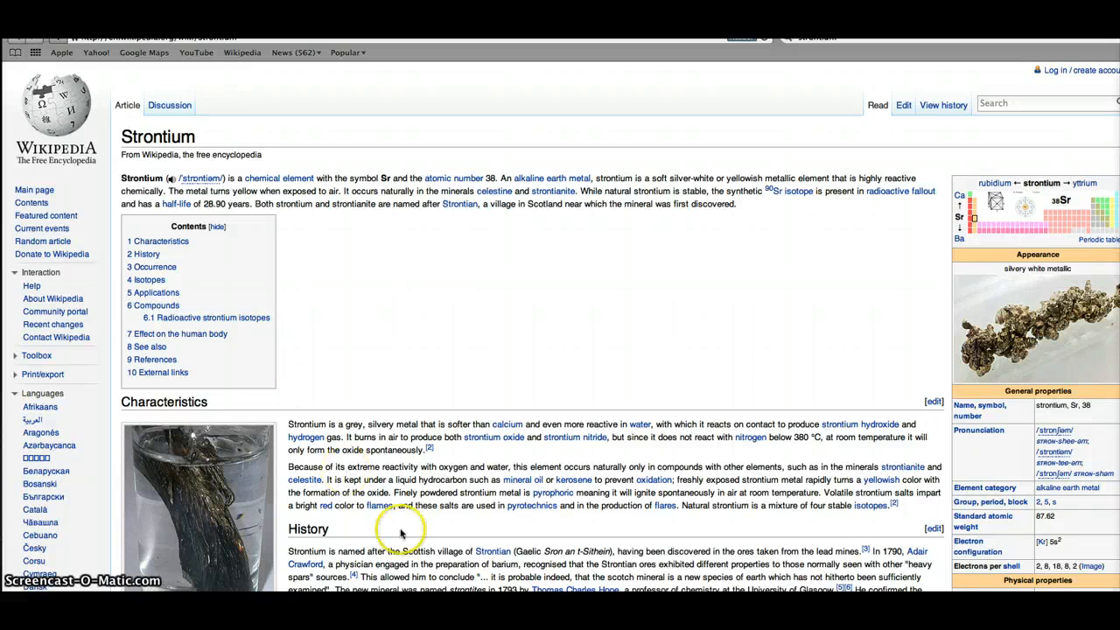
# - Scroll the Strontium article down to Isotopes and Applications on strontium-90 and strontium-89
pyautogui.scroll(-3)
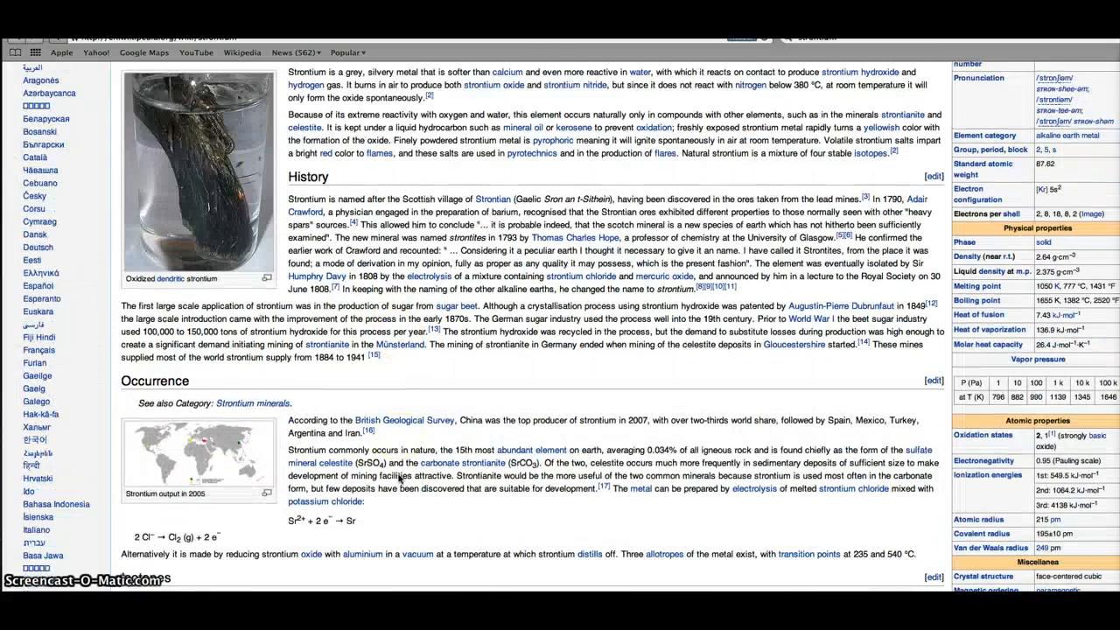
pyautogui.scroll(-3)
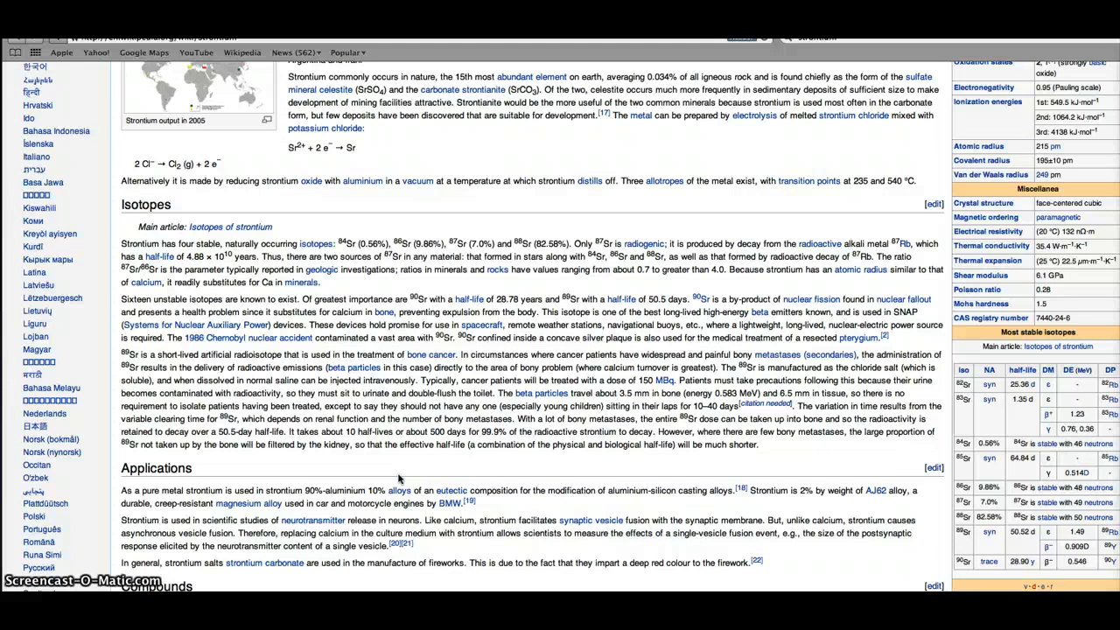
pyautogui.scroll(-3)
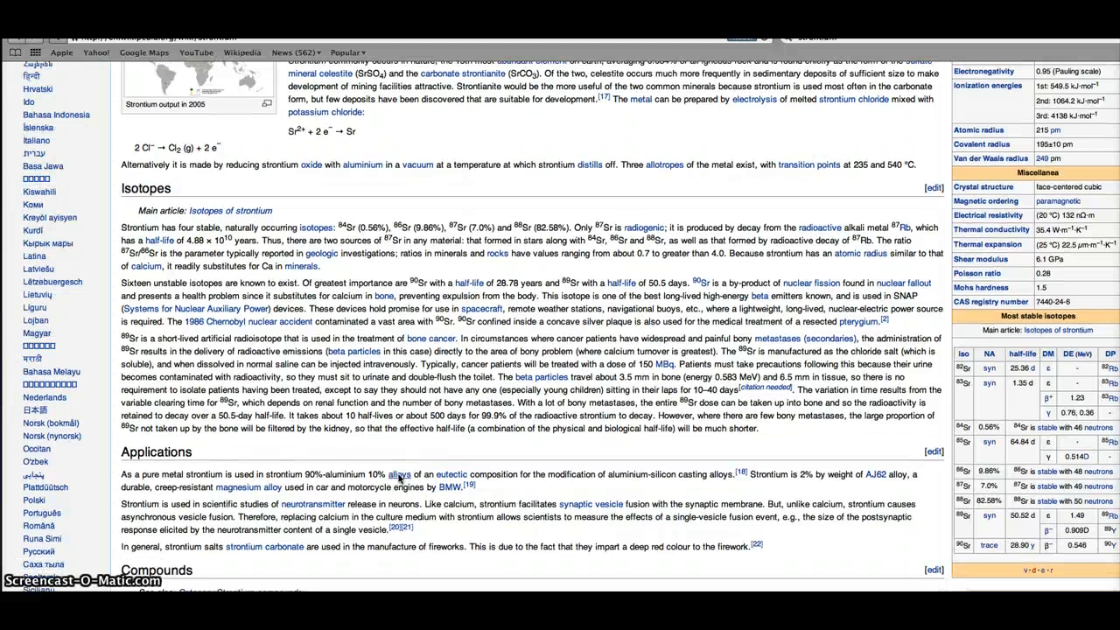
pyautogui.moveTo(398, 474)
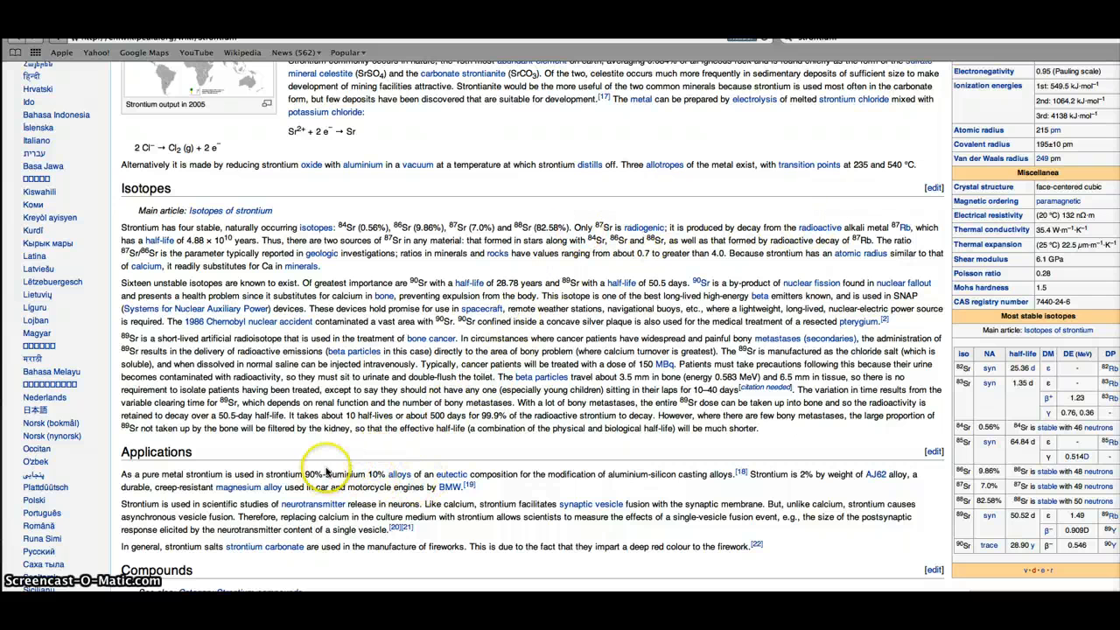
pyautogui.moveTo(110, 509)
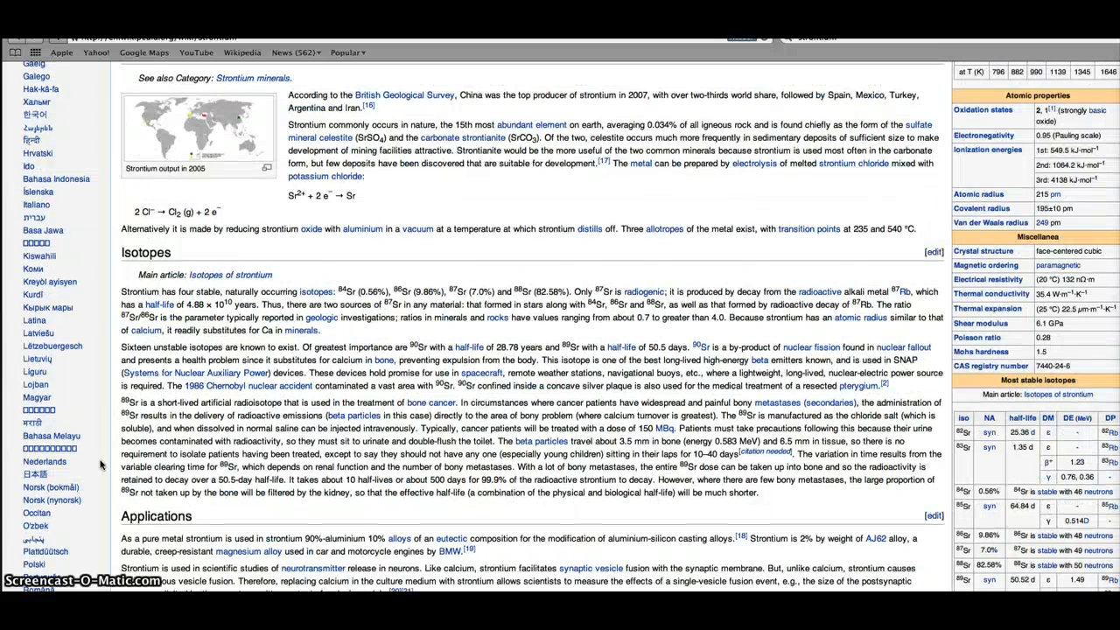
# - Scroll up past History and Characteristics to the Strontium introduction and contents
pyautogui.scroll(3)
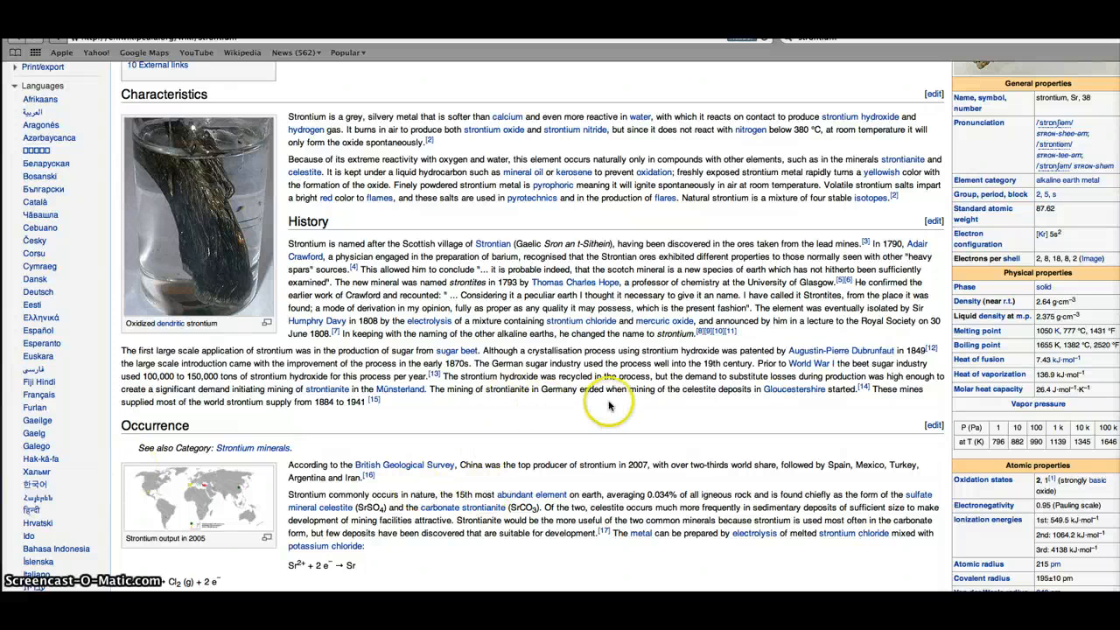
pyautogui.moveTo(517, 407)
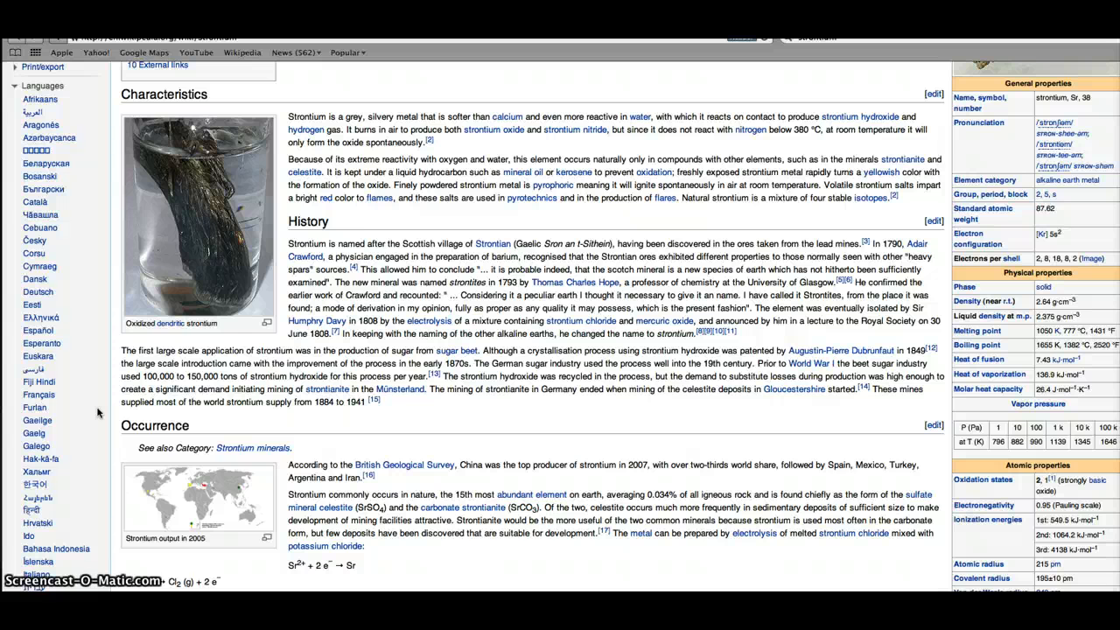
pyautogui.scroll(3)
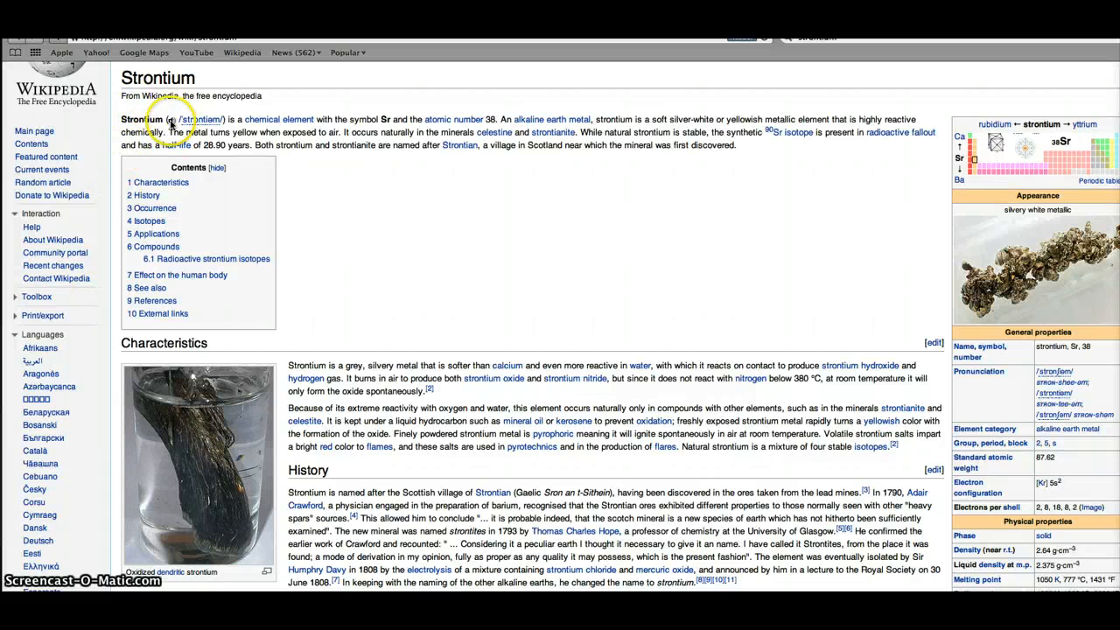
pyautogui.moveTo(199, 124)
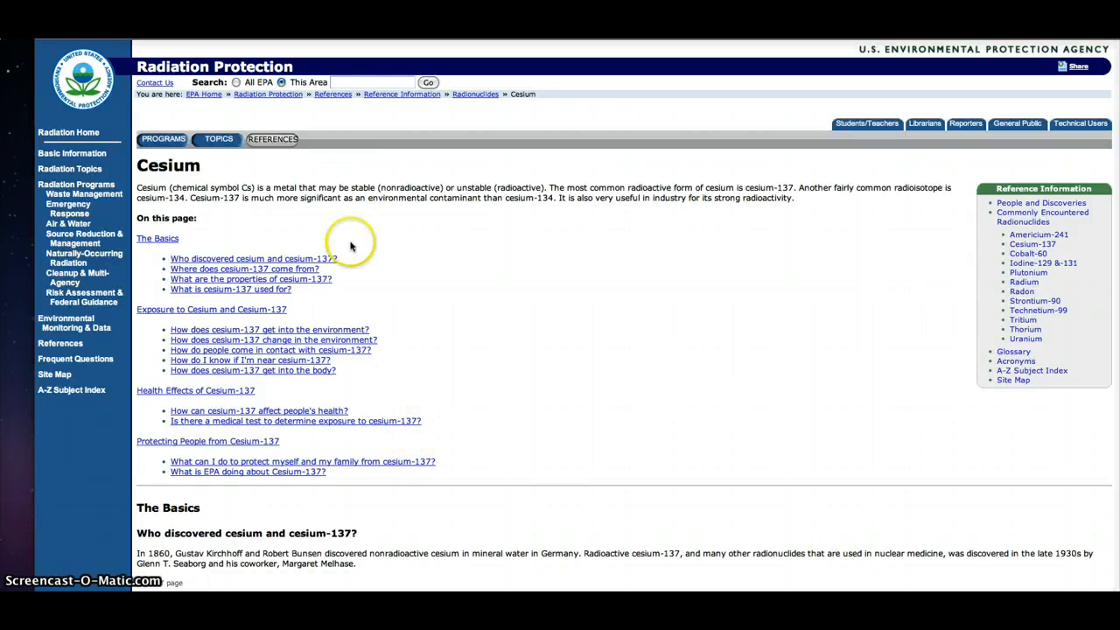
pyautogui.moveTo(486, 231)
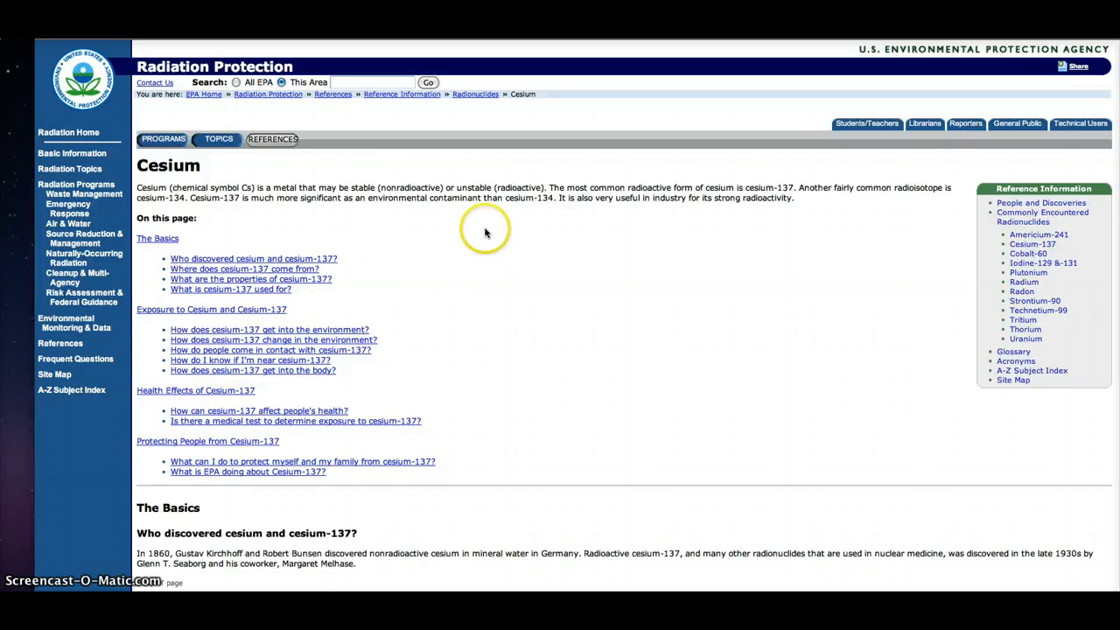
# - Scroll the EPA Cesium page down to The Basics section on cesium-137
pyautogui.scroll(-3)
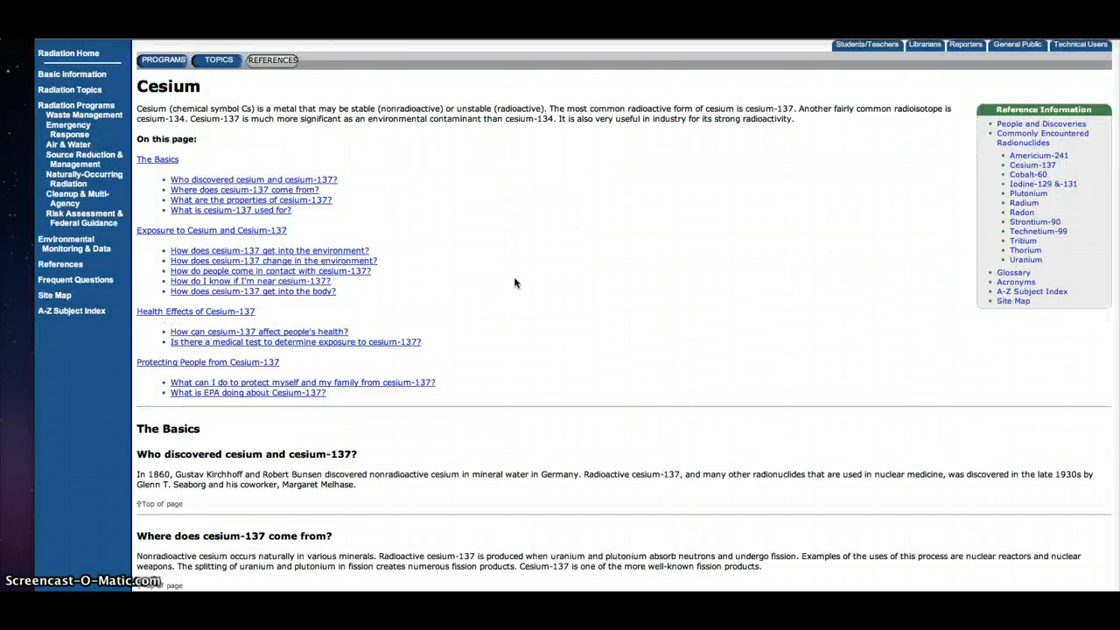
pyautogui.scroll(-3)
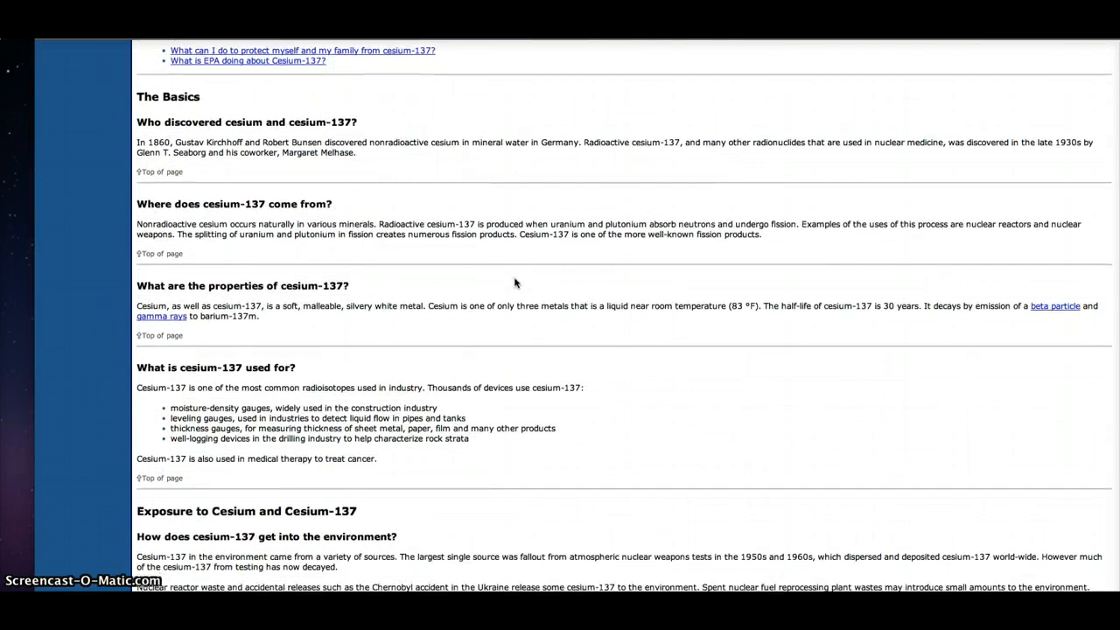
pyautogui.scroll(-3)
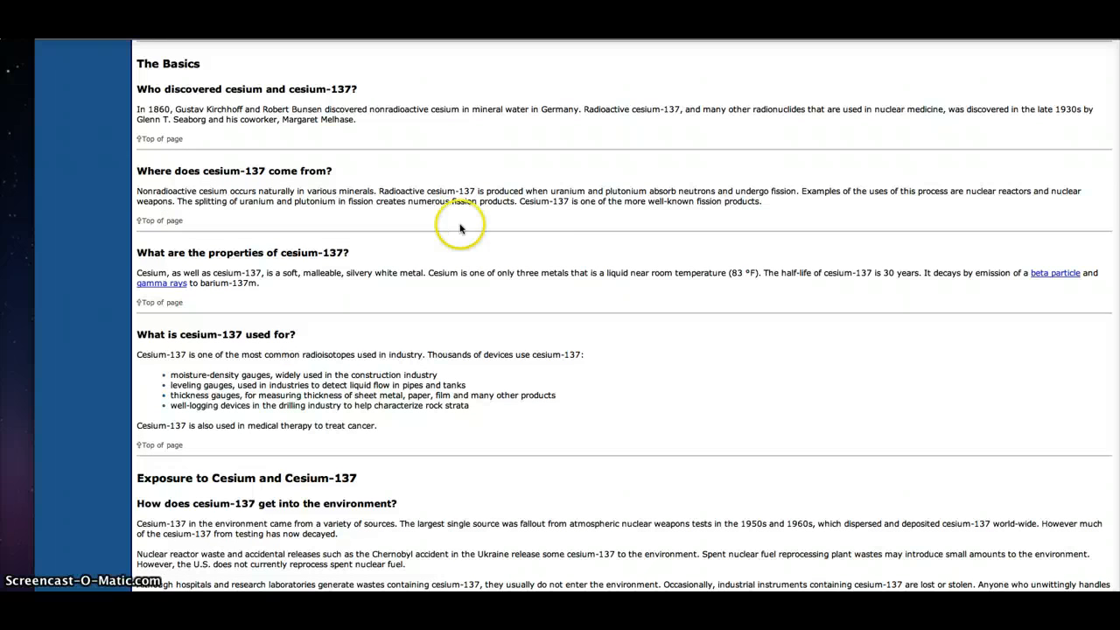
pyautogui.moveTo(495, 227)
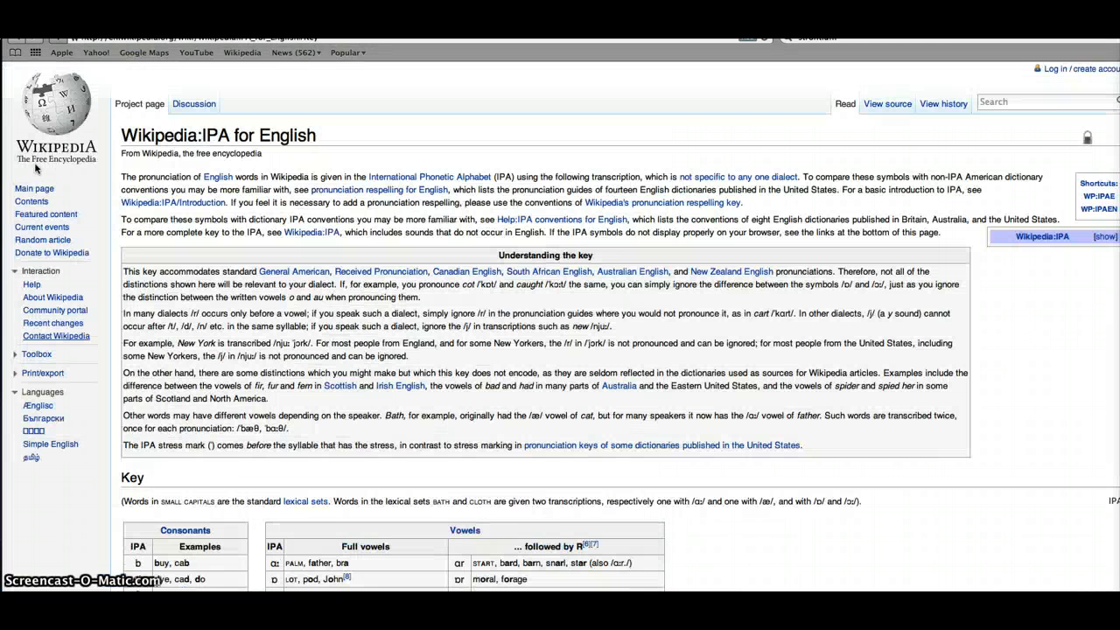
pyautogui.moveTo(55, 166)
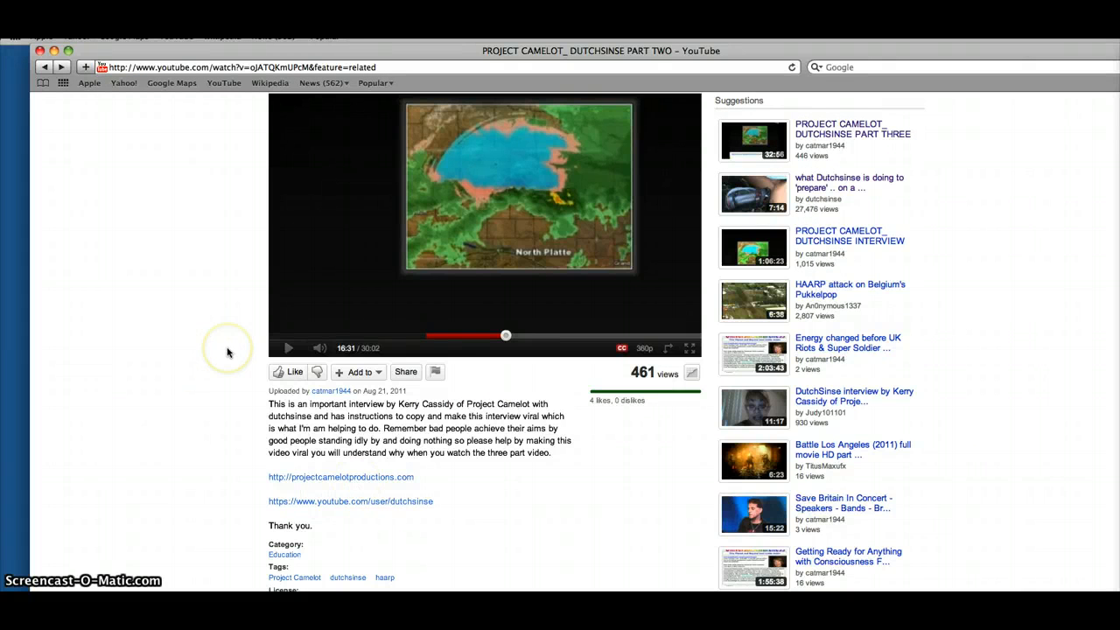
pyautogui.moveTo(231, 361)
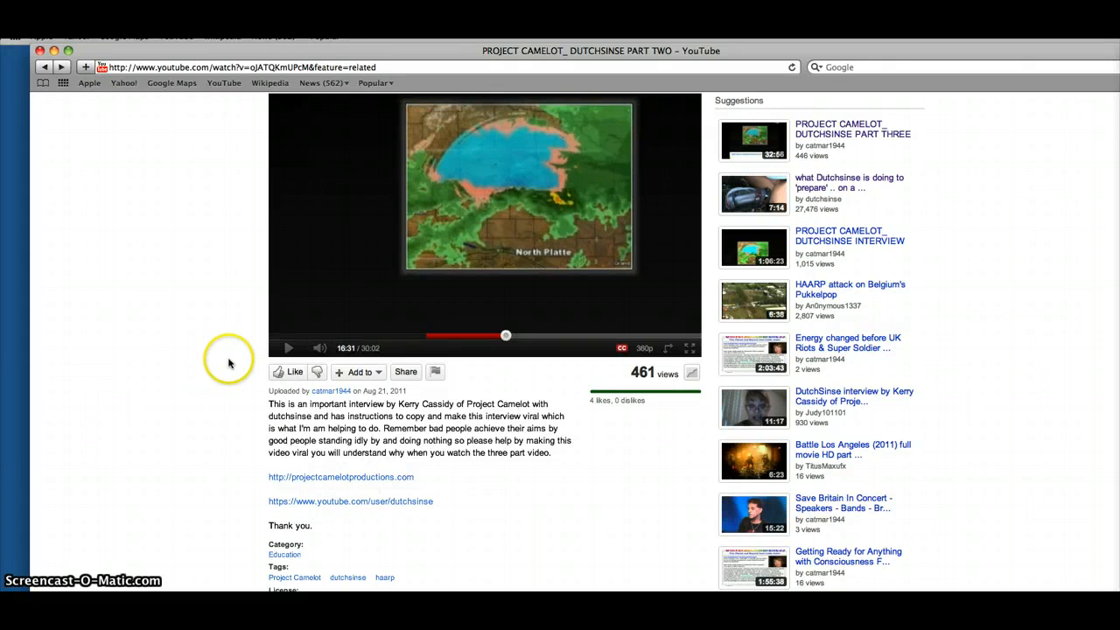
pyautogui.moveTo(237, 398)
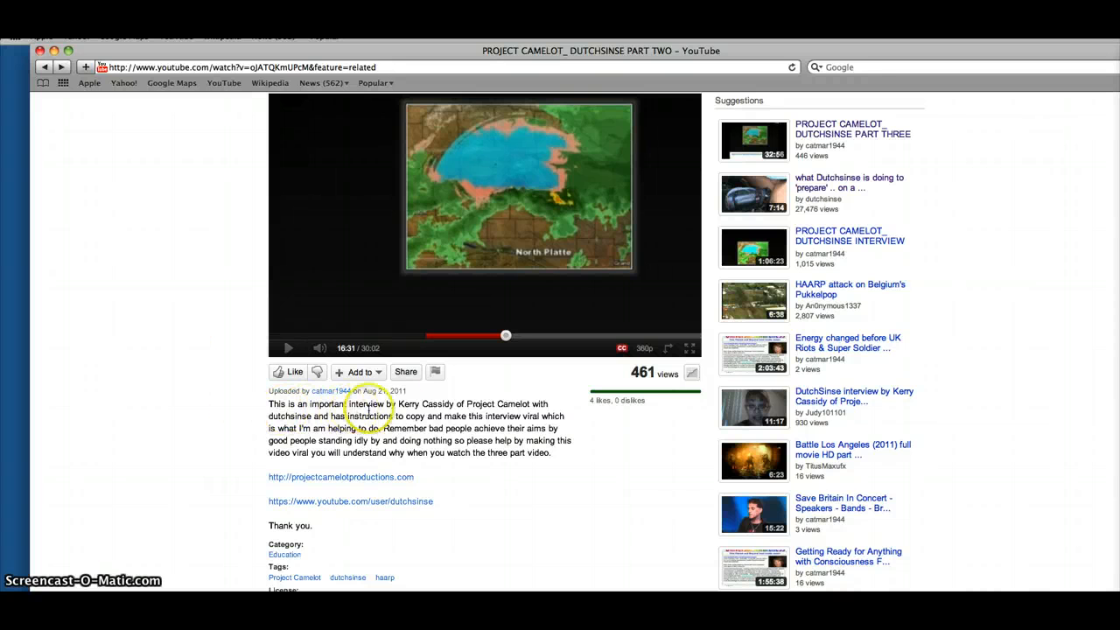
pyautogui.moveTo(478, 405)
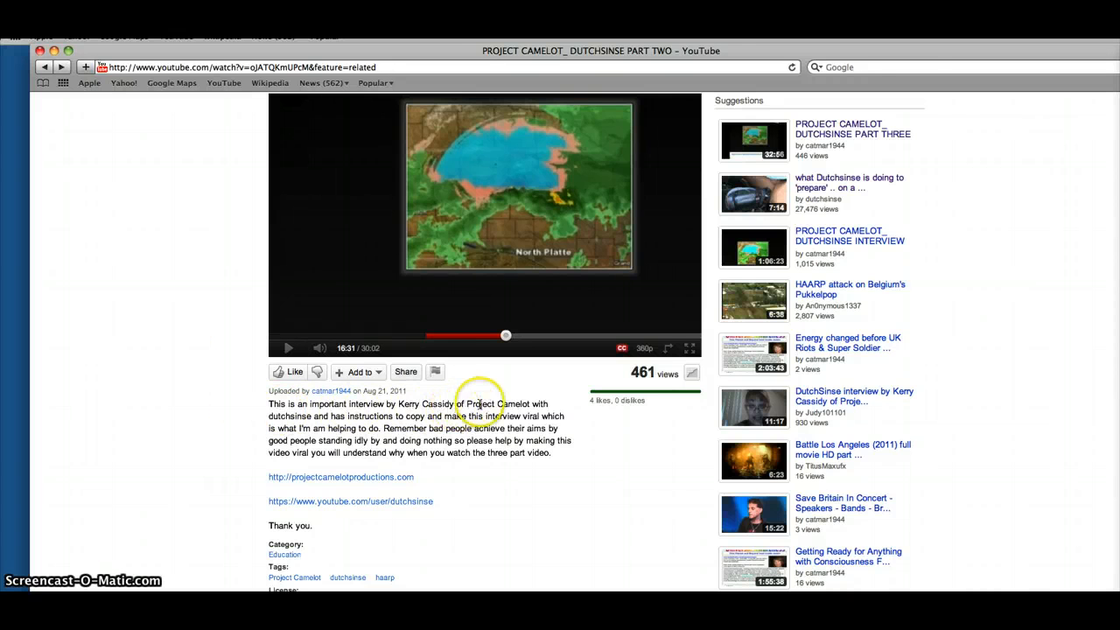
pyautogui.moveTo(359, 416)
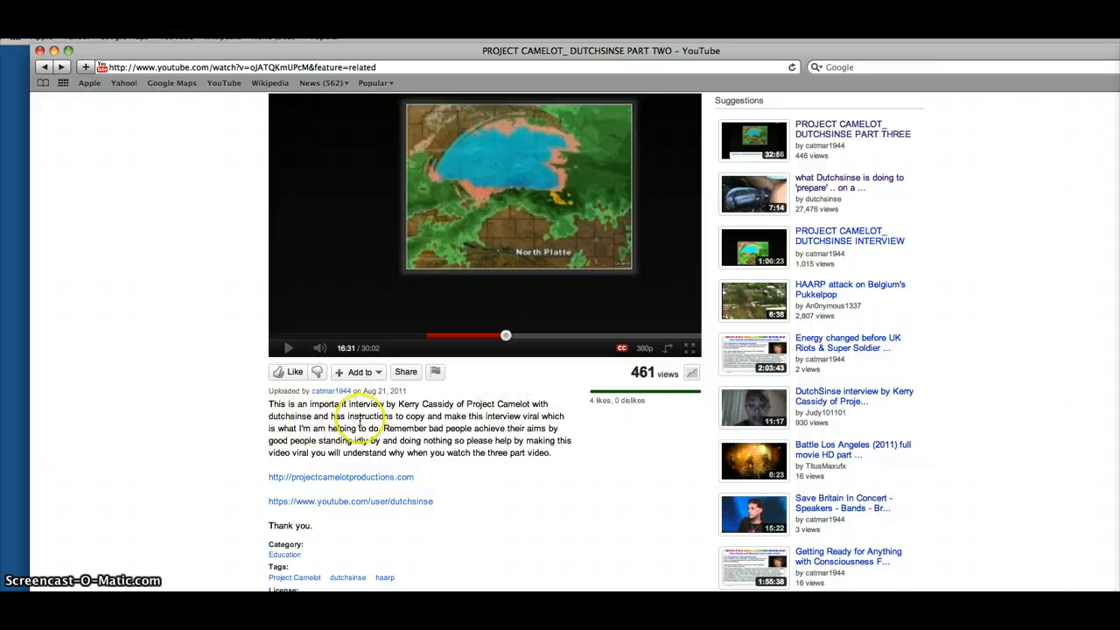